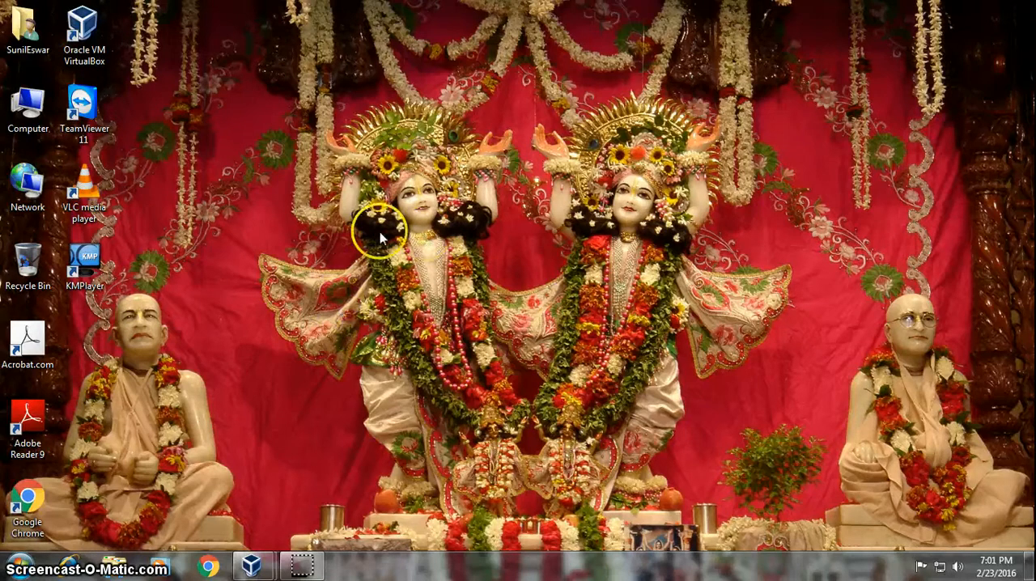
Refresh the Kali virtual machine's desktop from its context menu
right_click(380, 236)
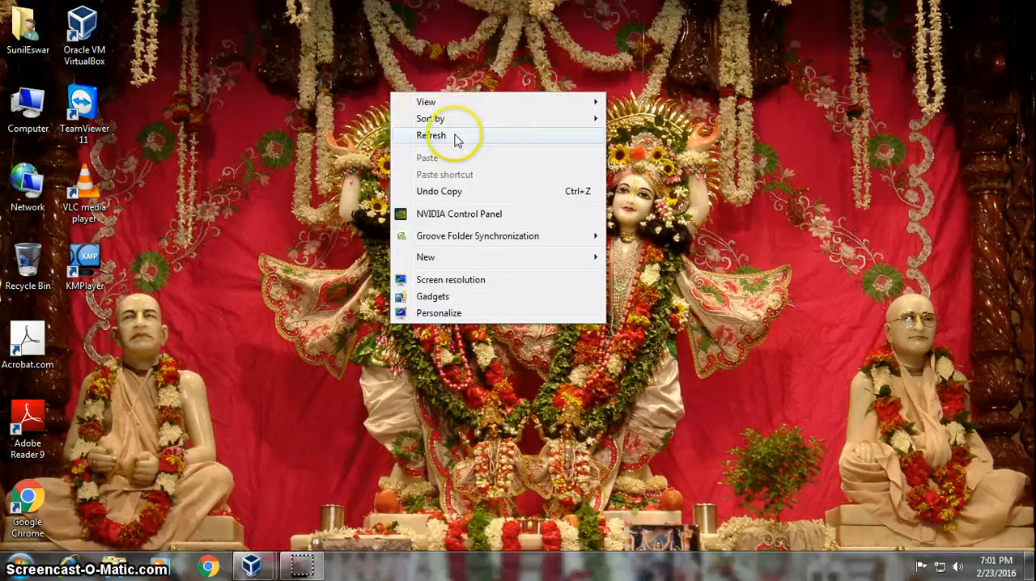
click(436, 136)
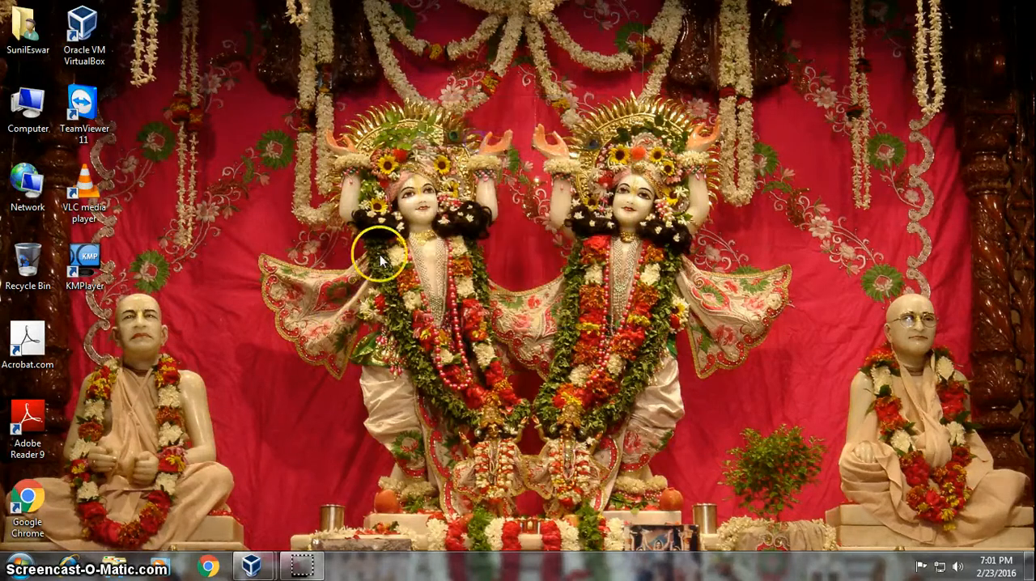
mouse_move(253, 563)
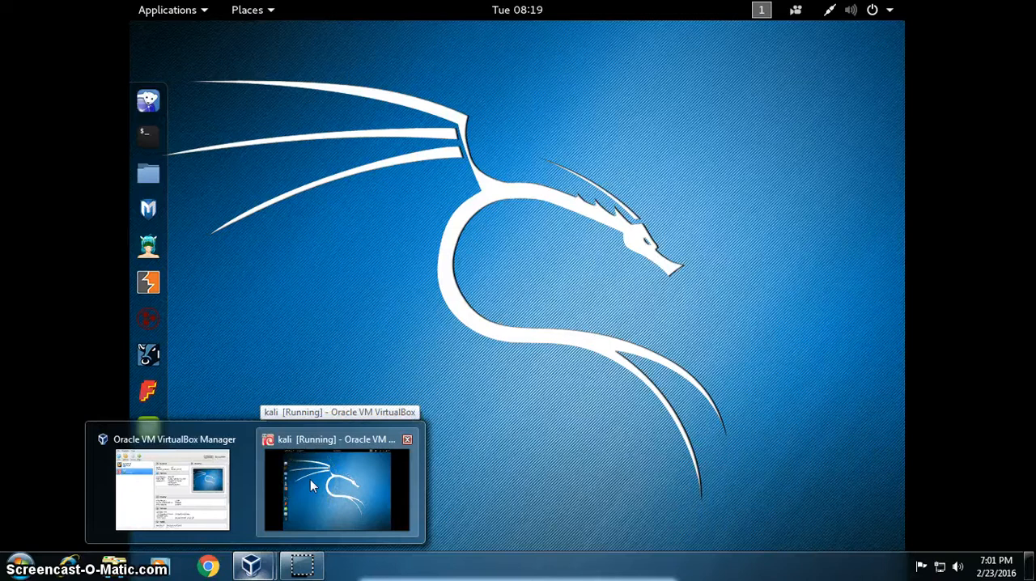
mouse_move(380, 486)
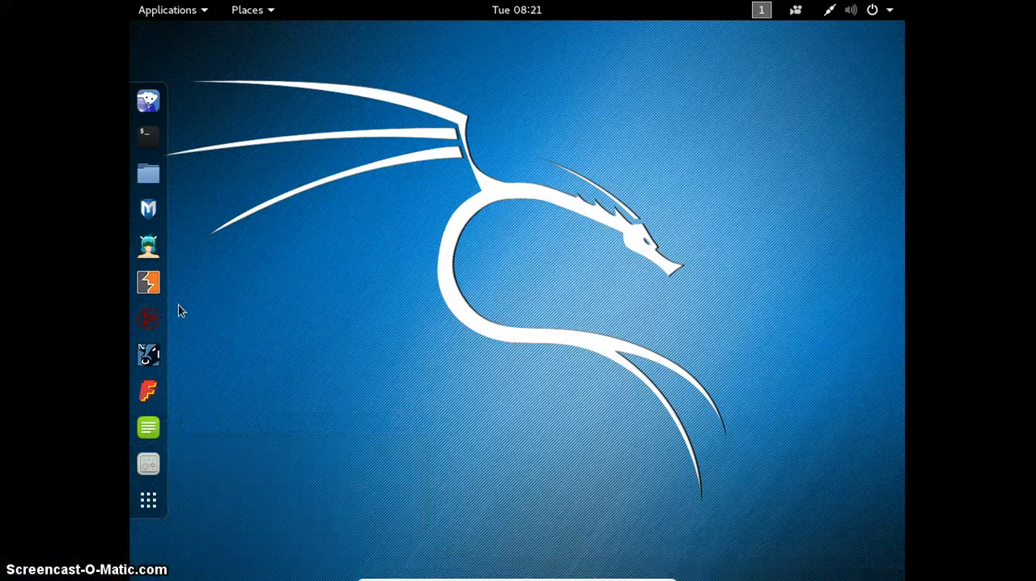
mouse_move(267, 90)
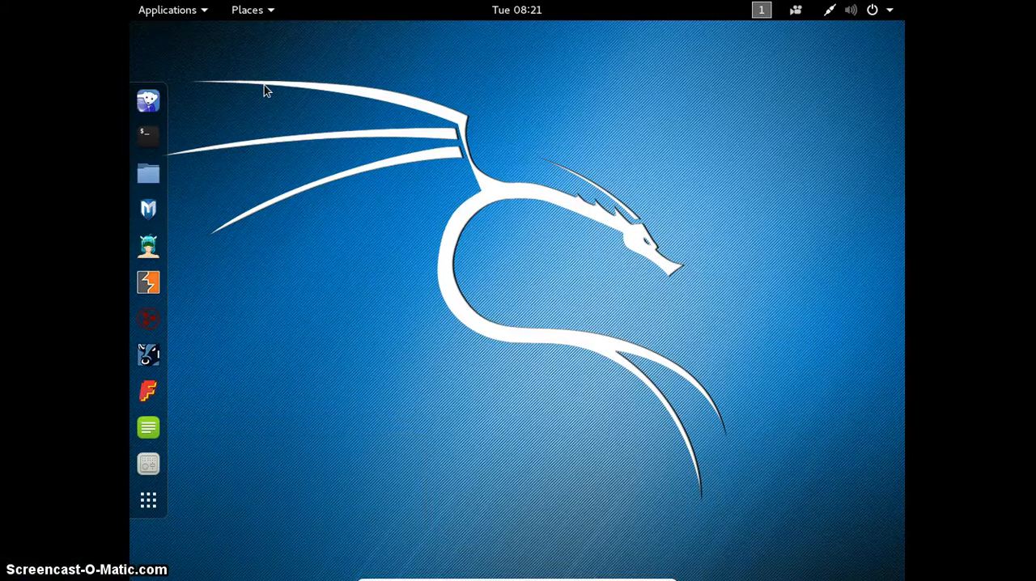
mouse_move(149, 134)
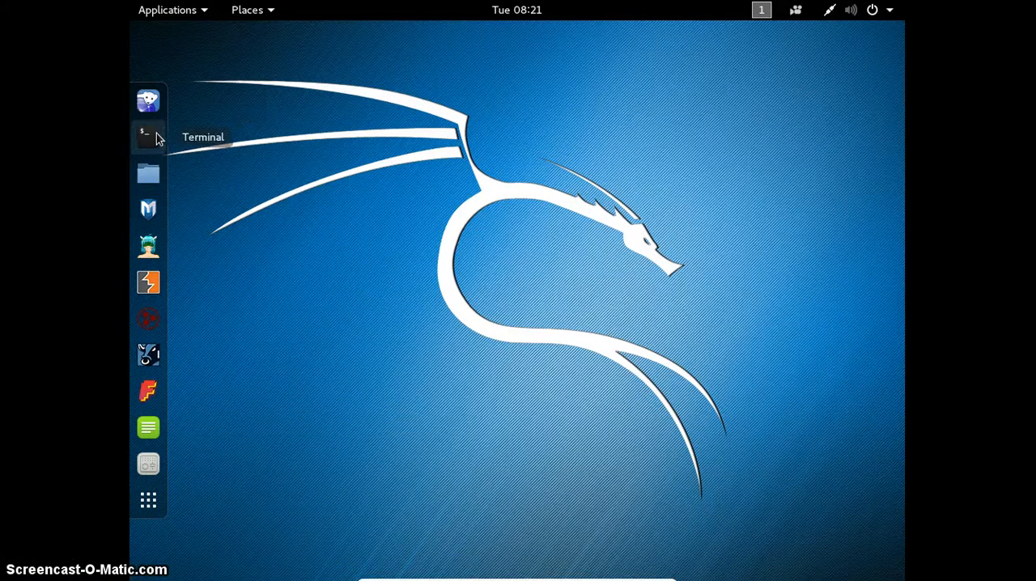
Start a terminal and become root with sudo su
click(149, 136)
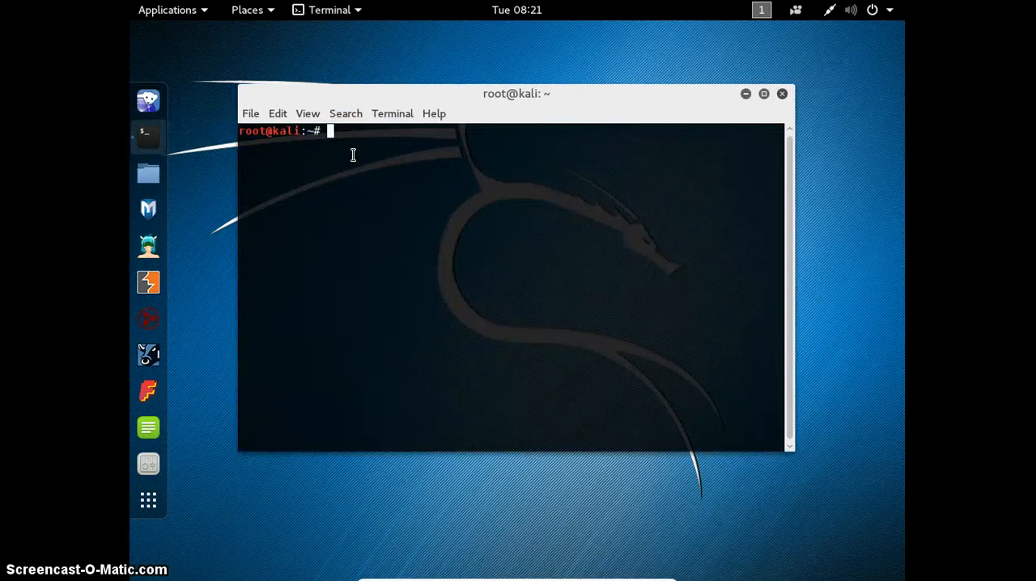
text(s)
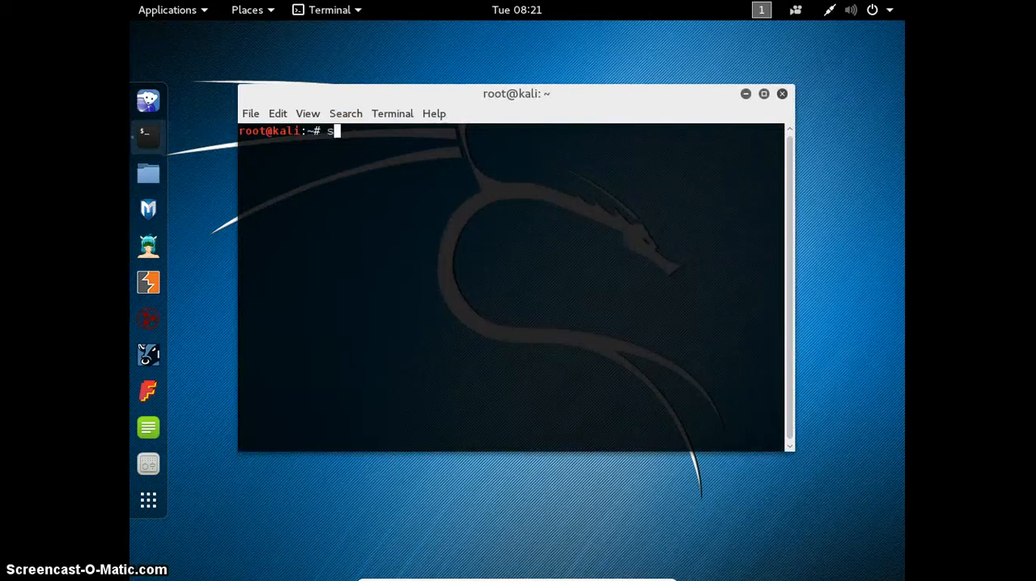
text(udo)
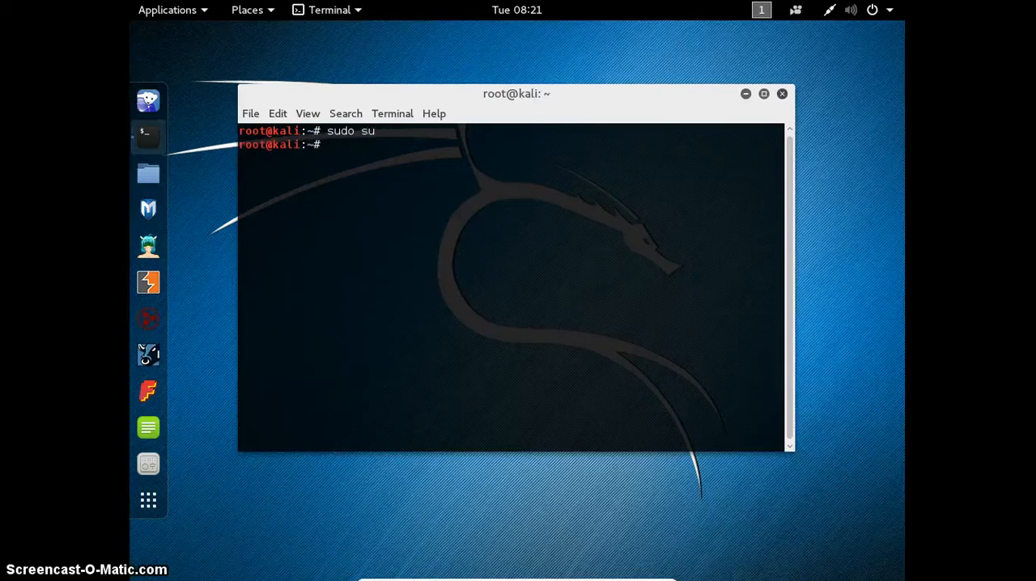
text(sudo)
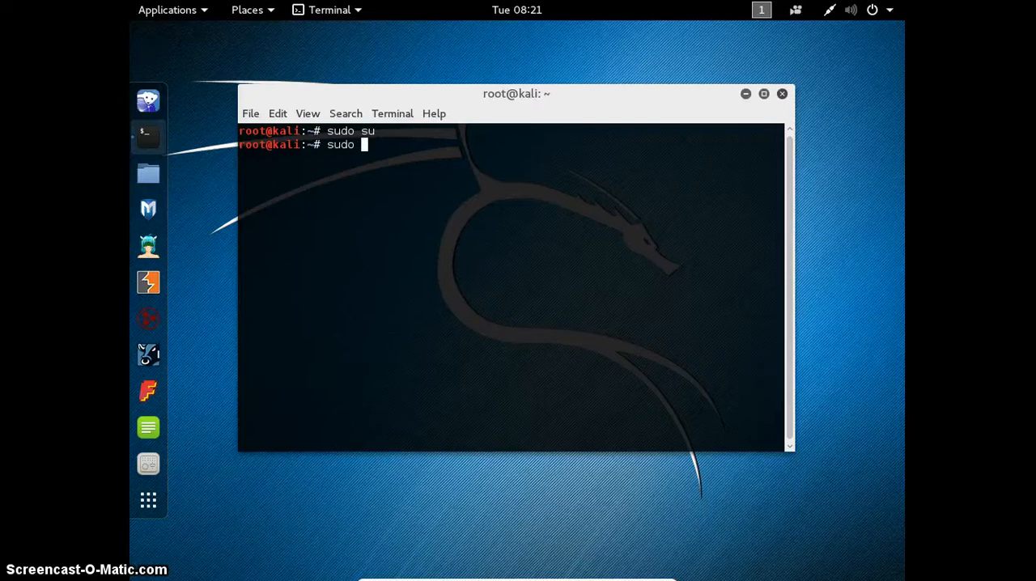
Run sudo apt-get install git, which reports git is already the newest version
text(apt)
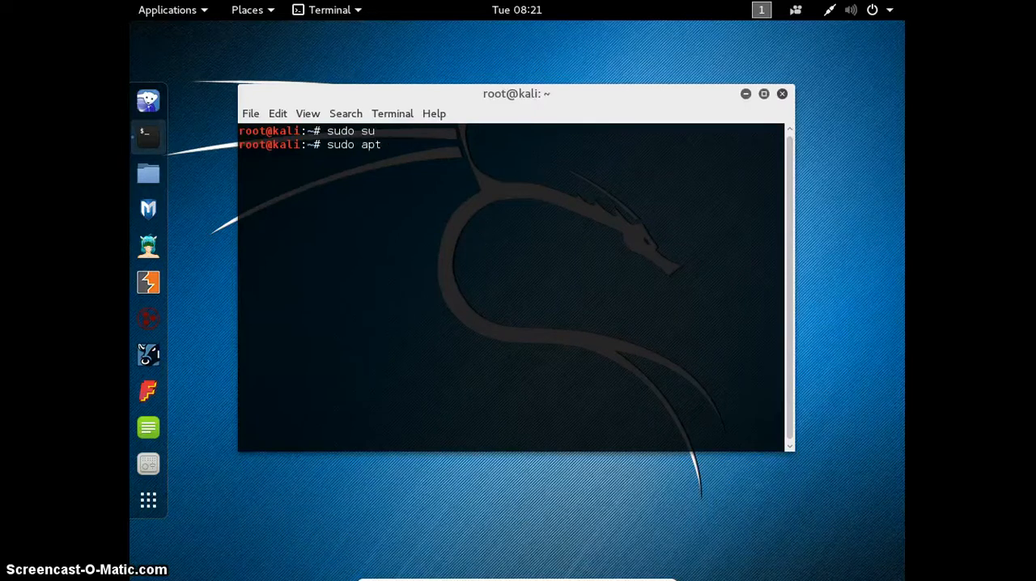
text(_get)
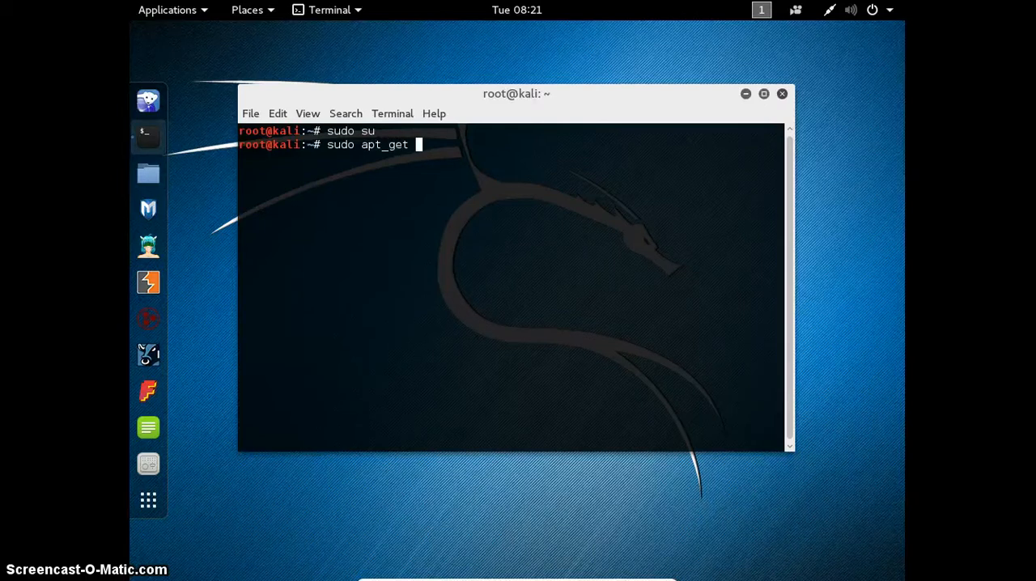
key(BackSpace)
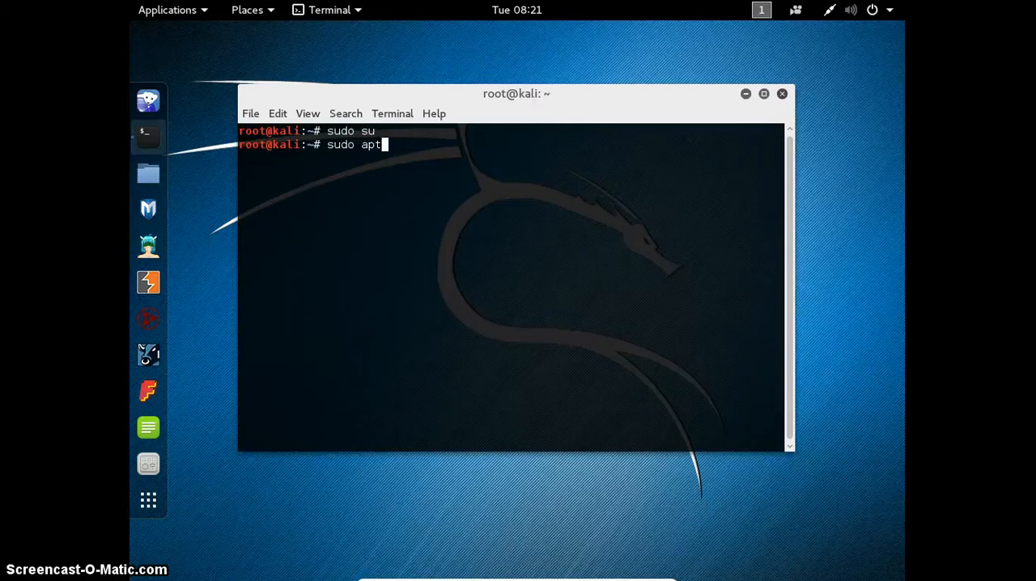
text(-get insta)
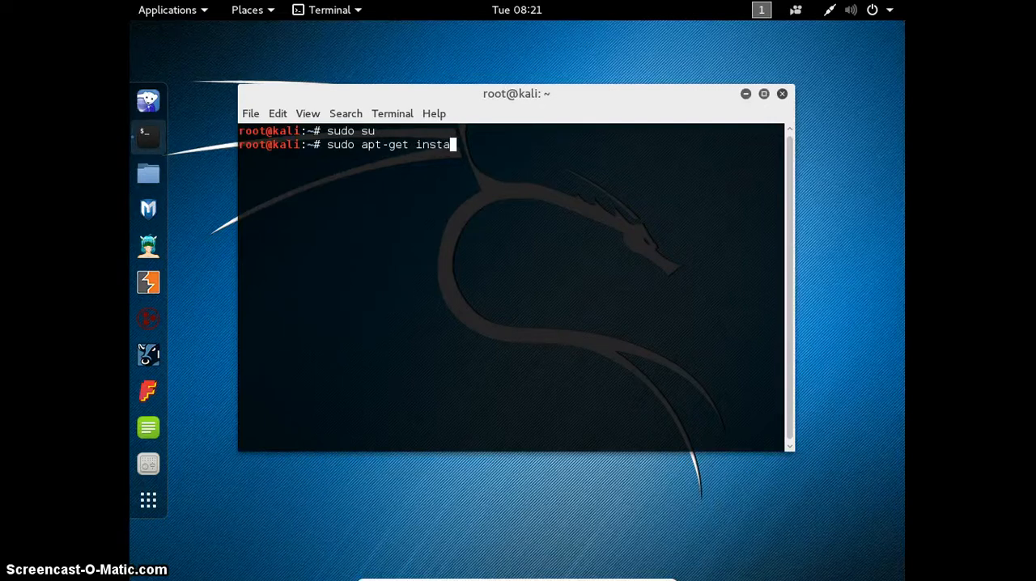
text(ll gi)
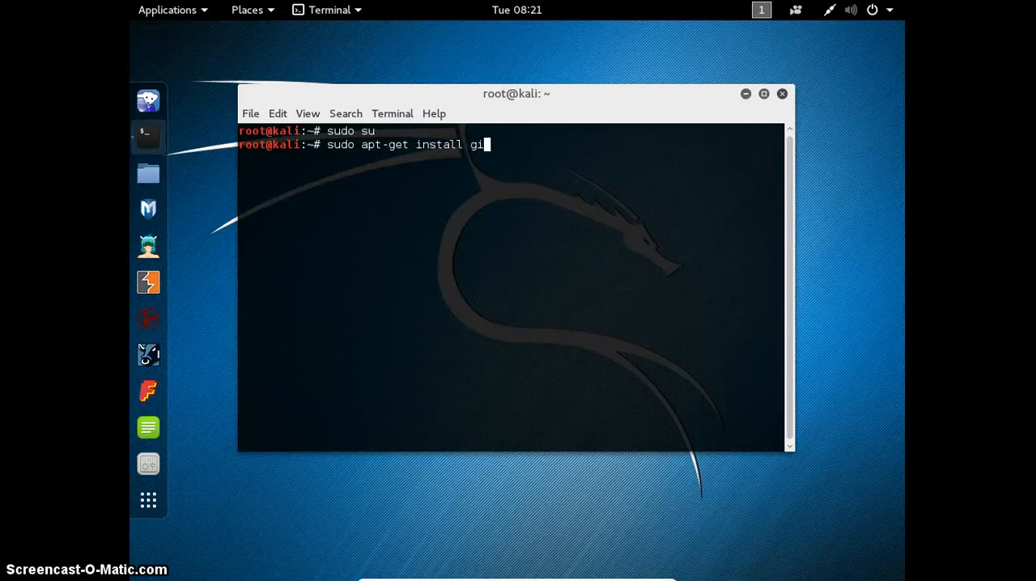
text(t)
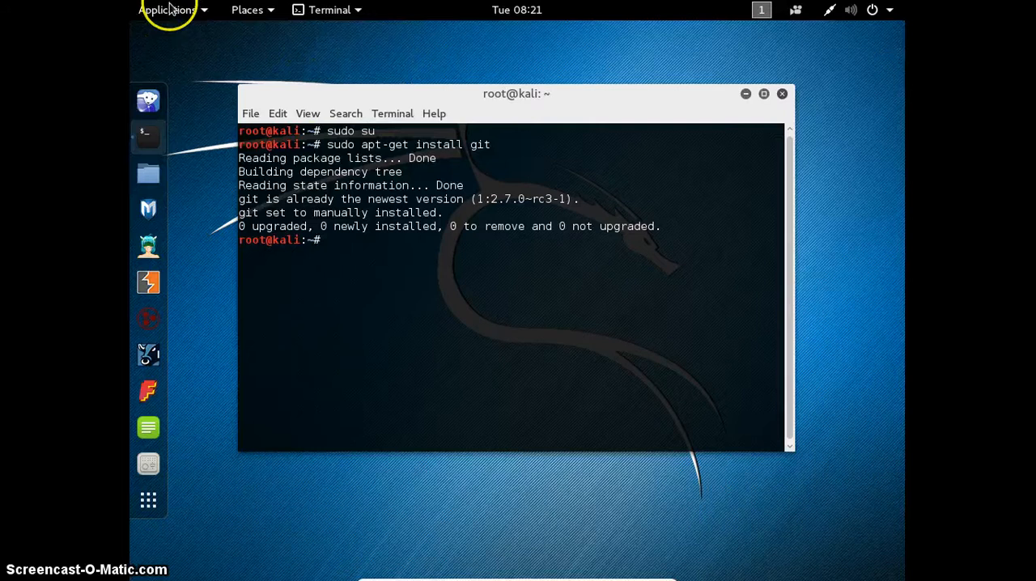
Launch Iceweasel, search for github and follow the GitHub result
click(167, 10)
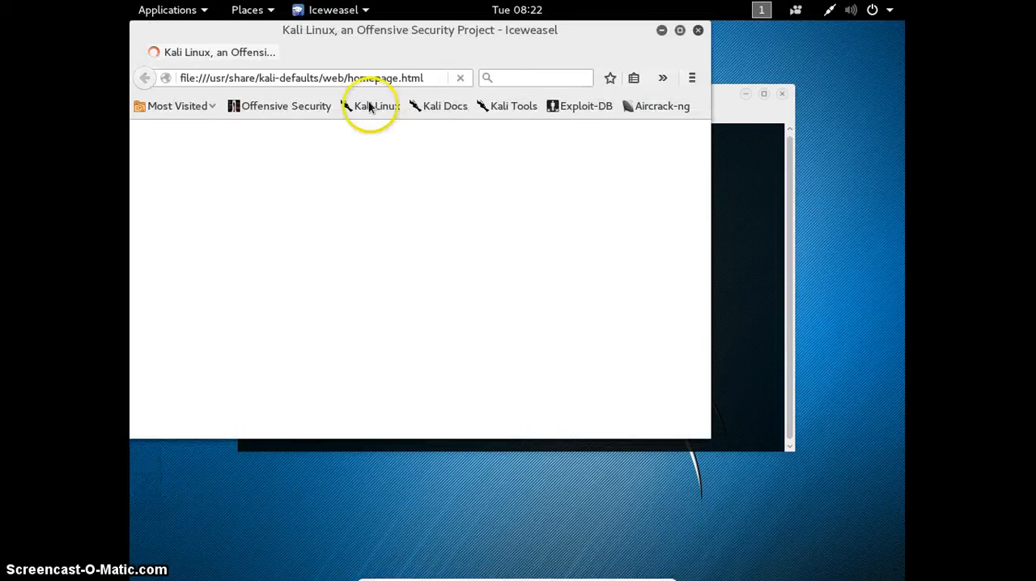
click(369, 105)
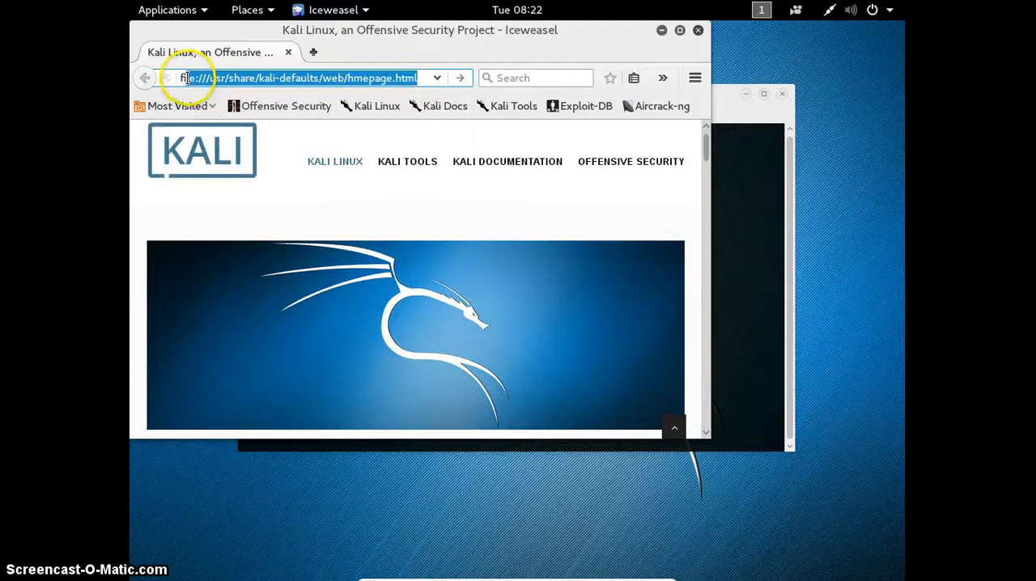
text(github&ie=utf)
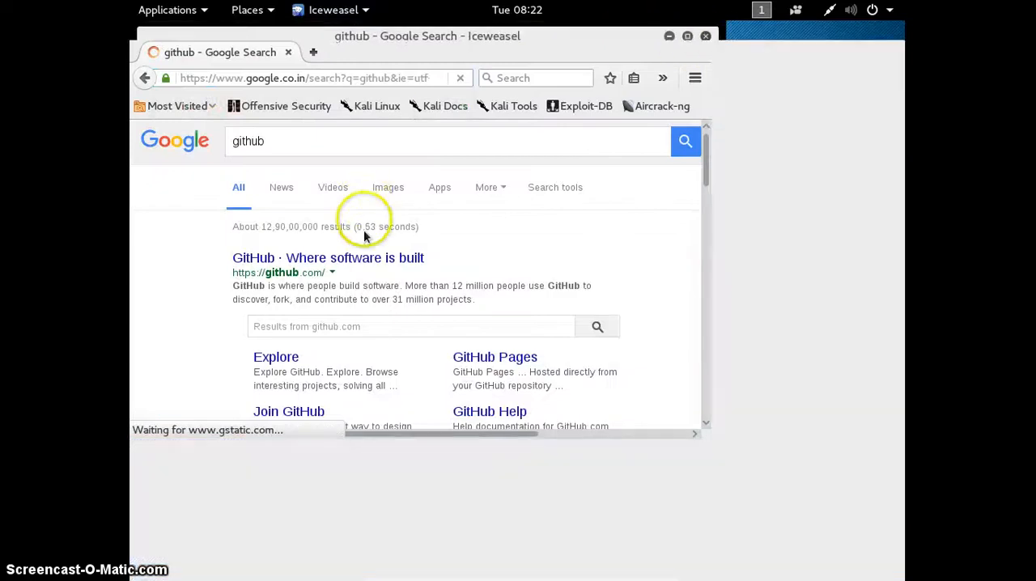
click(326, 257)
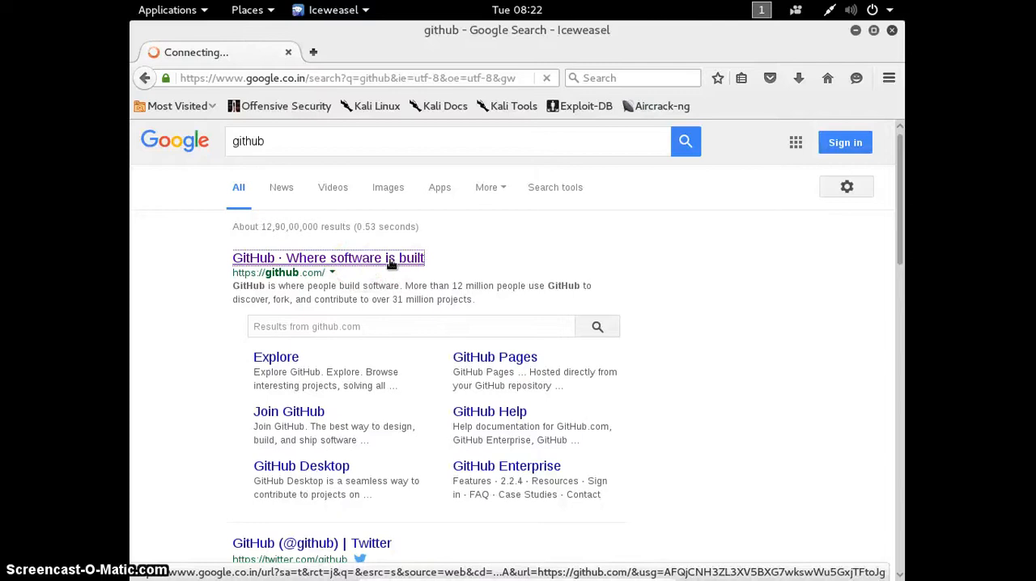
Sign in to GitHub as satyapendem and dismiss the remember-login offer
click(327, 258)
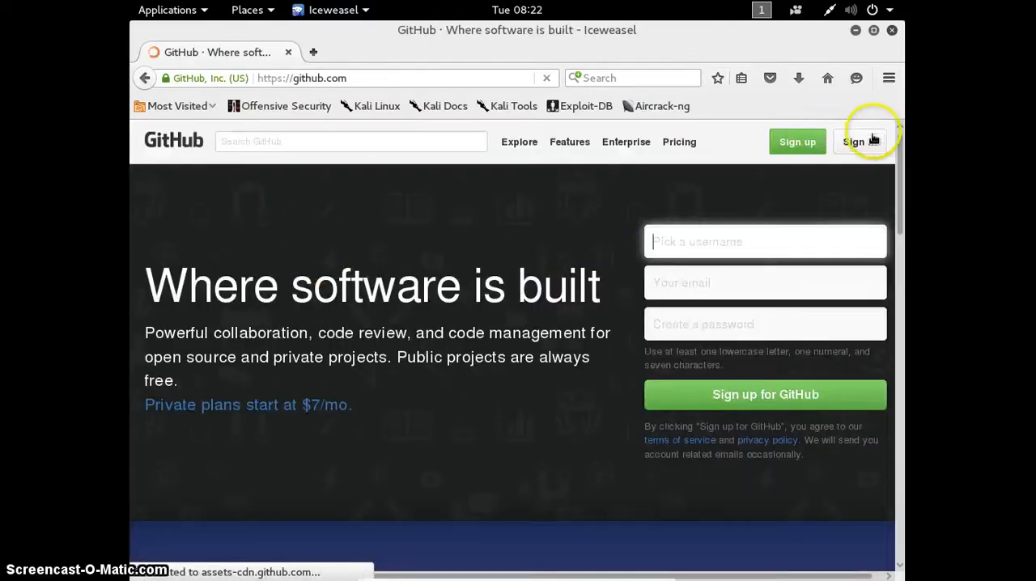
click(860, 142)
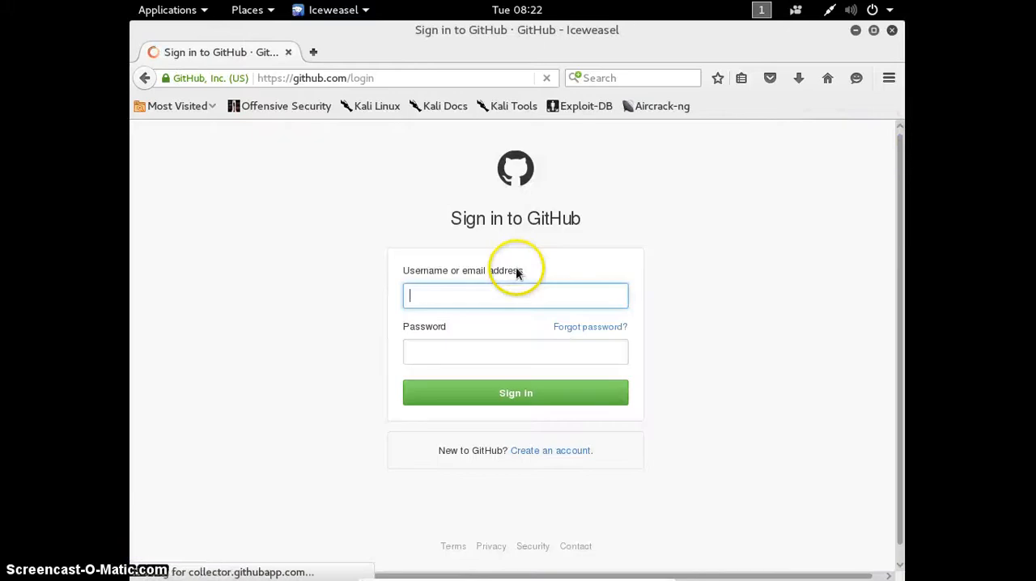
mouse_move(482, 291)
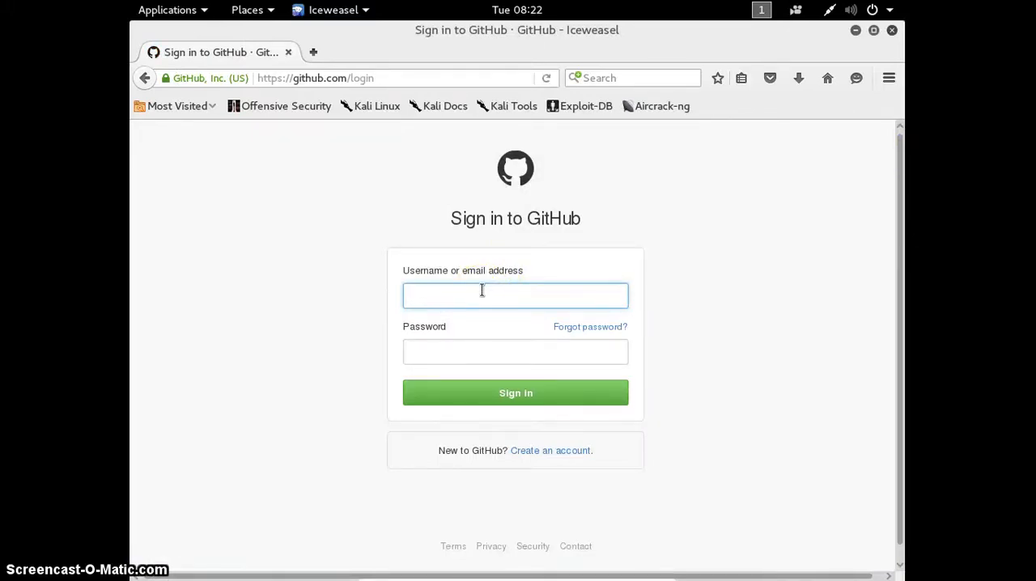
text(satya)
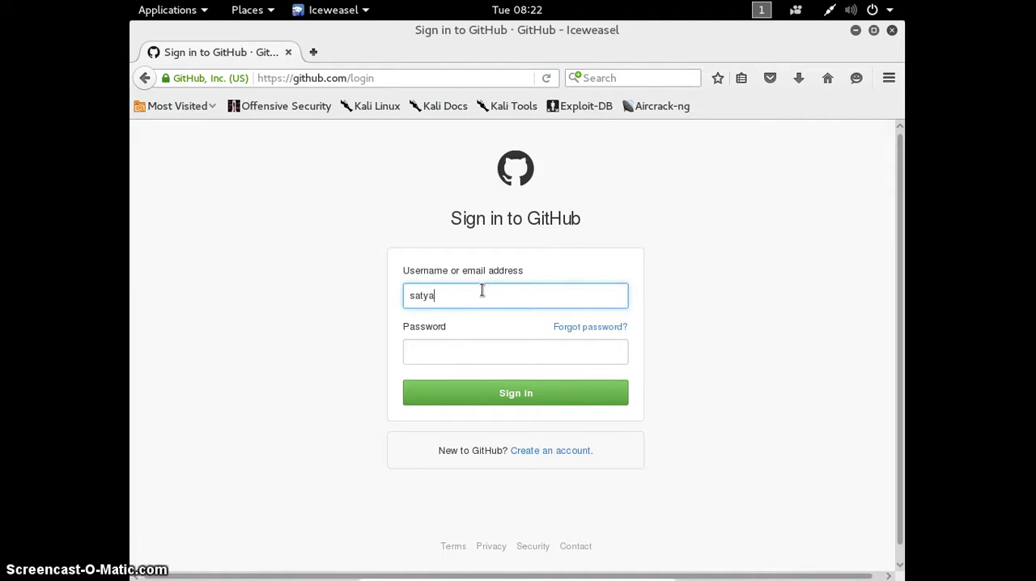
text(pendem)
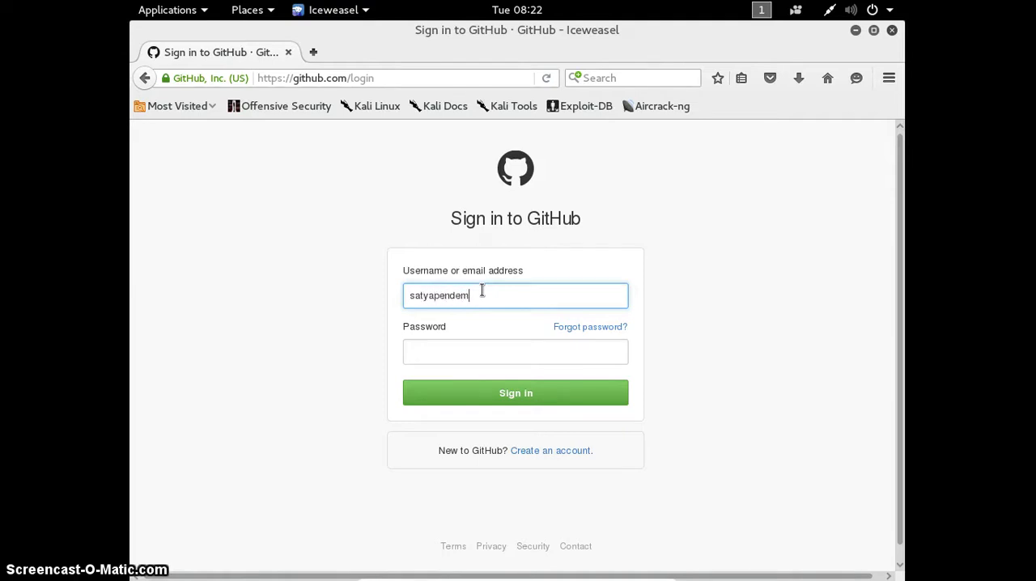
text(•••••)
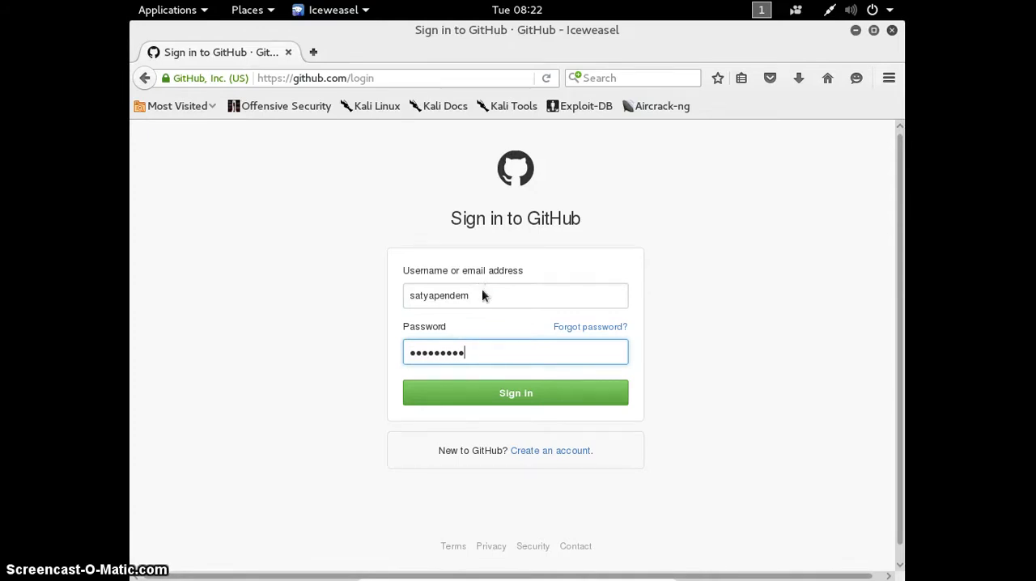
click(514, 391)
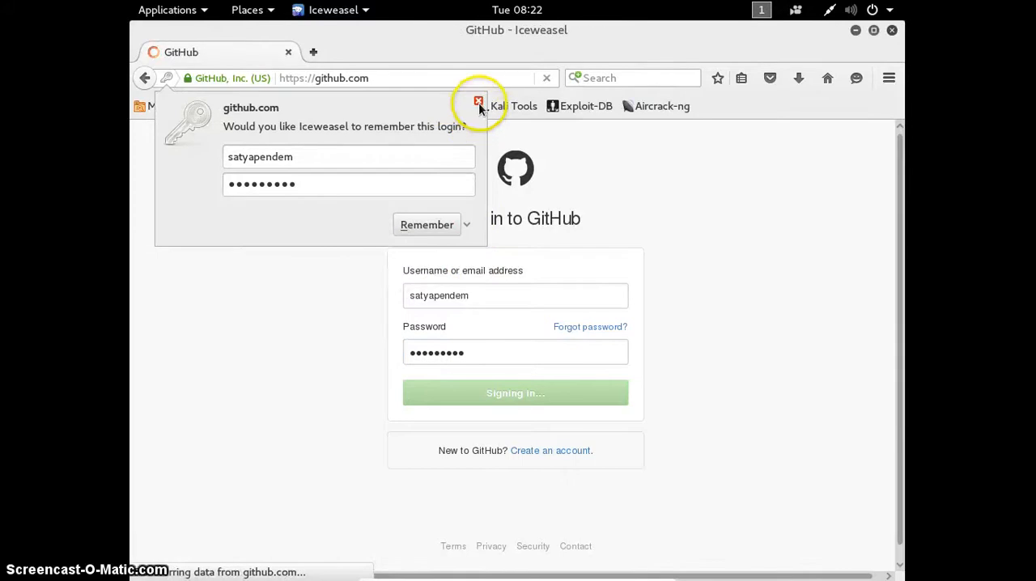
click(480, 102)
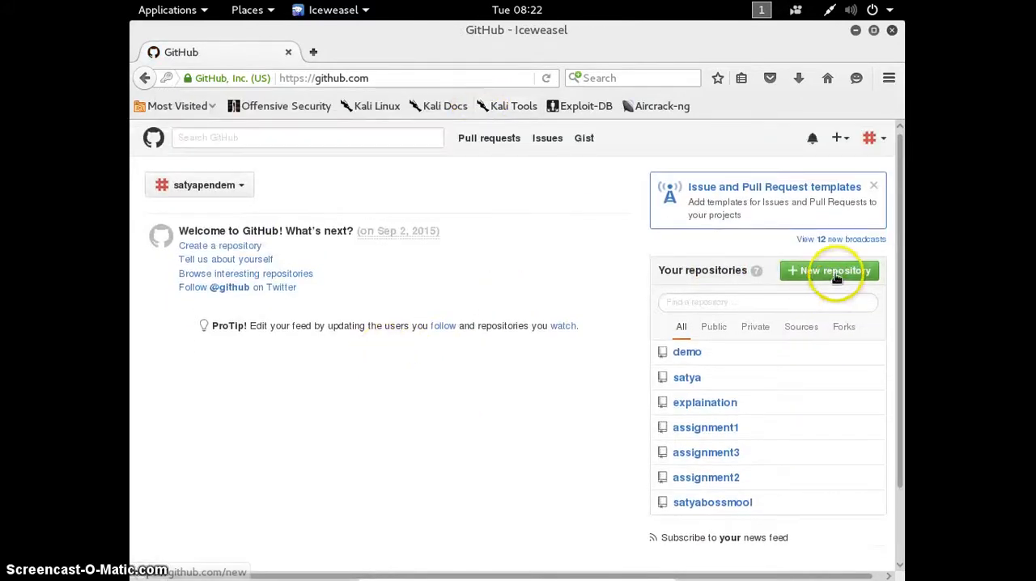
Create a new public repository named cybernetics
click(828, 270)
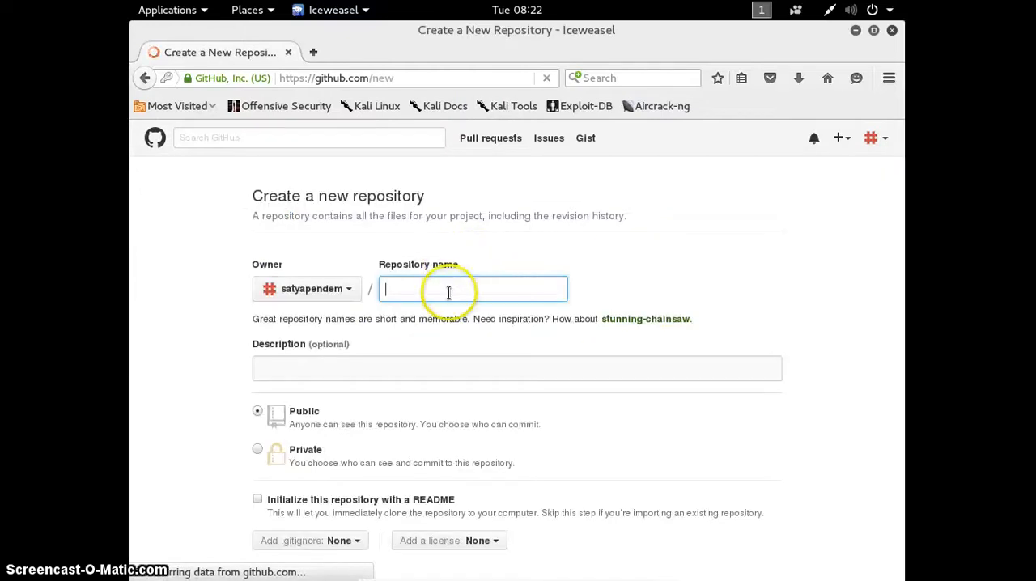
text(c)
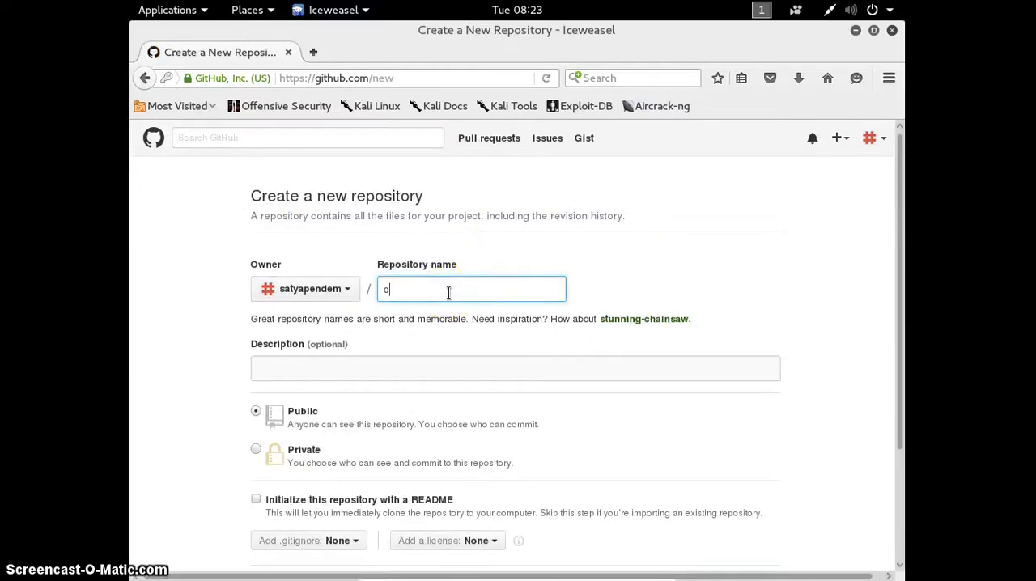
text(ybernetics)
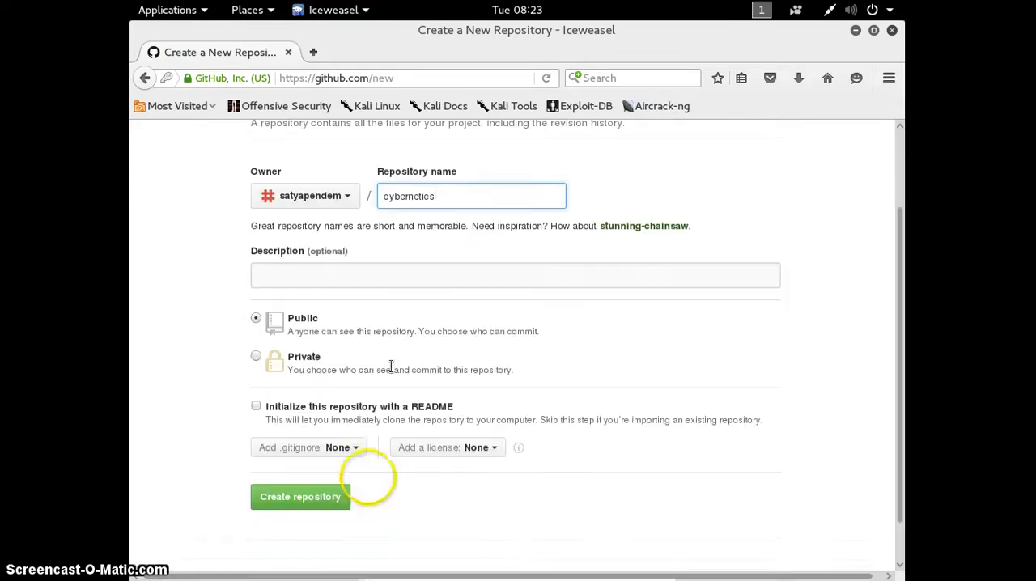
click(301, 495)
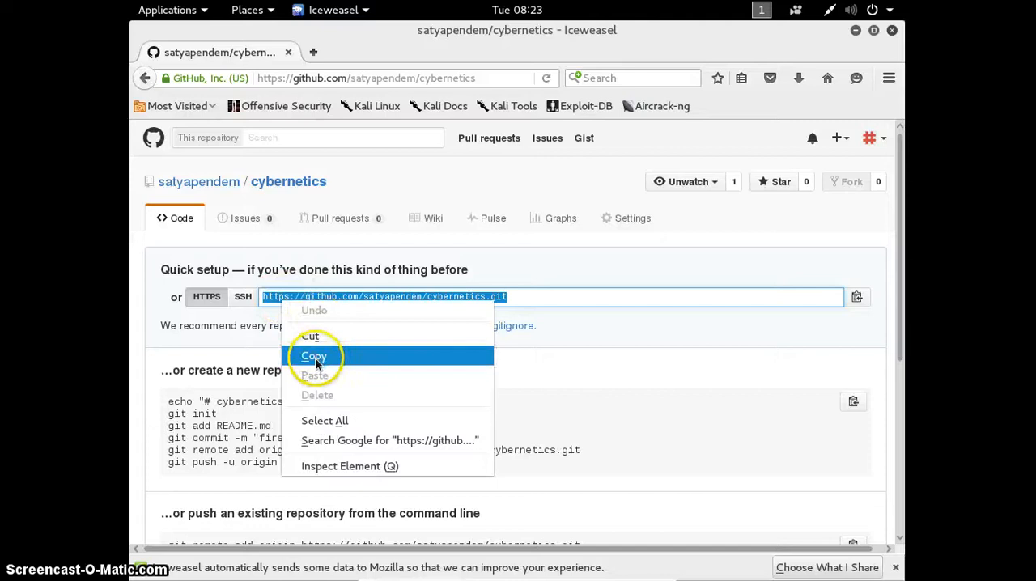
Run git clone with the pasted cybernetics repository address
click(314, 356)
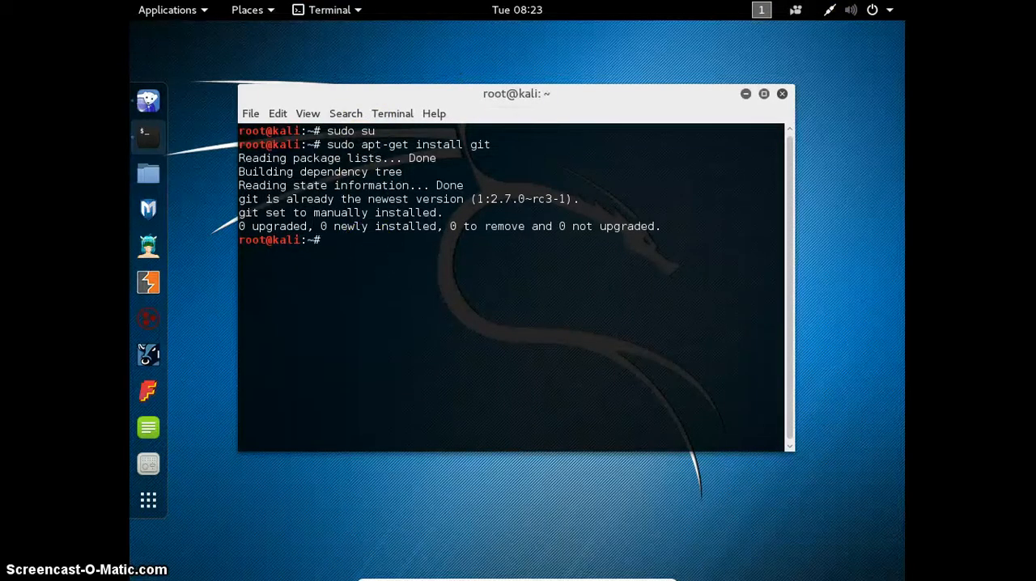
text(git clone)
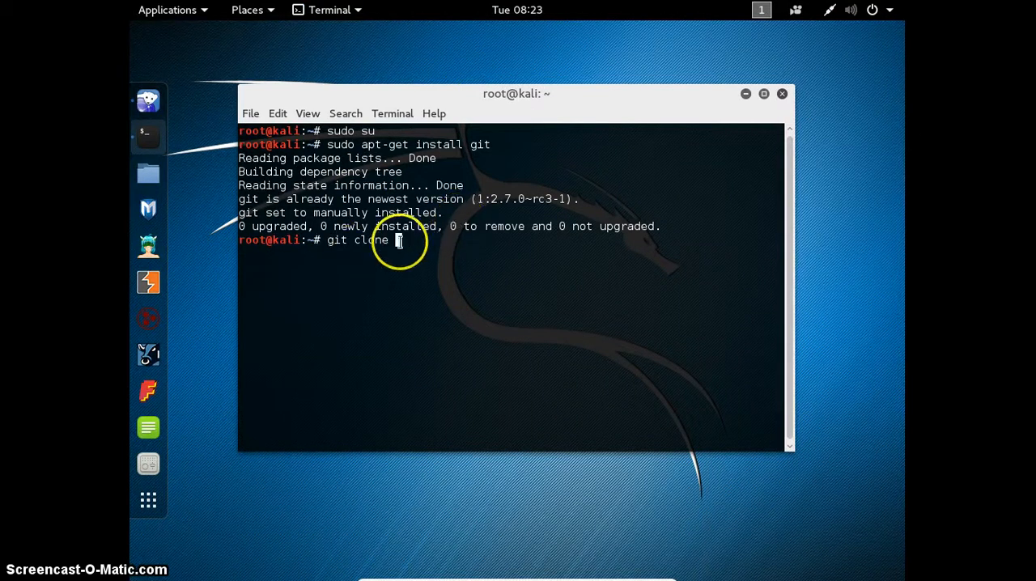
right_click(396, 239)
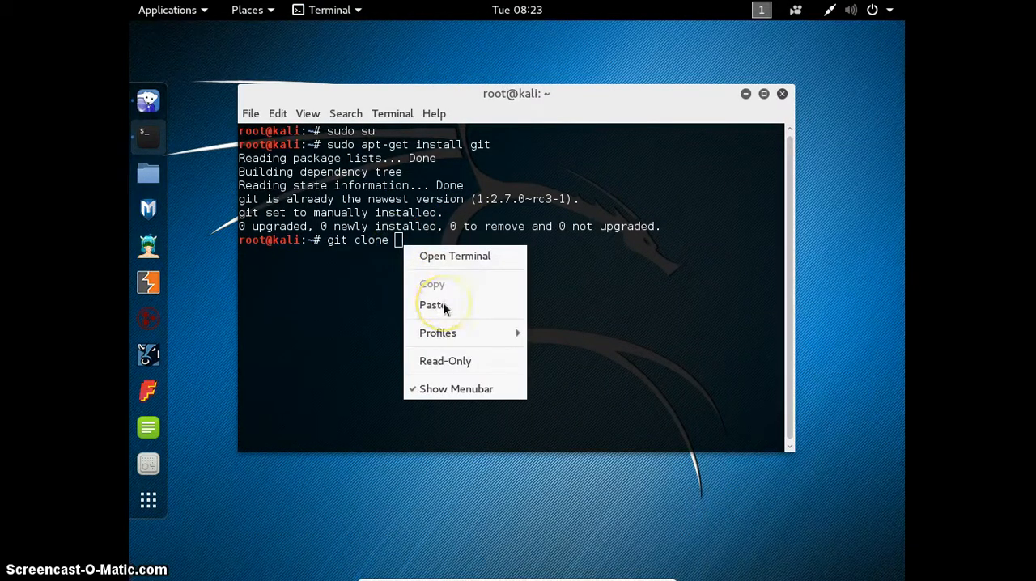
click(430, 305)
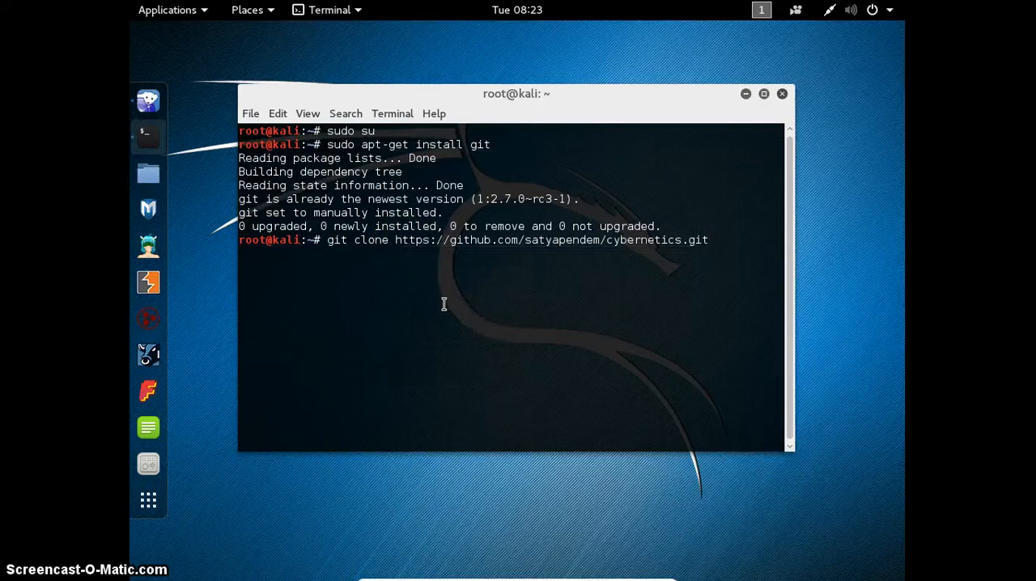
key(Return)
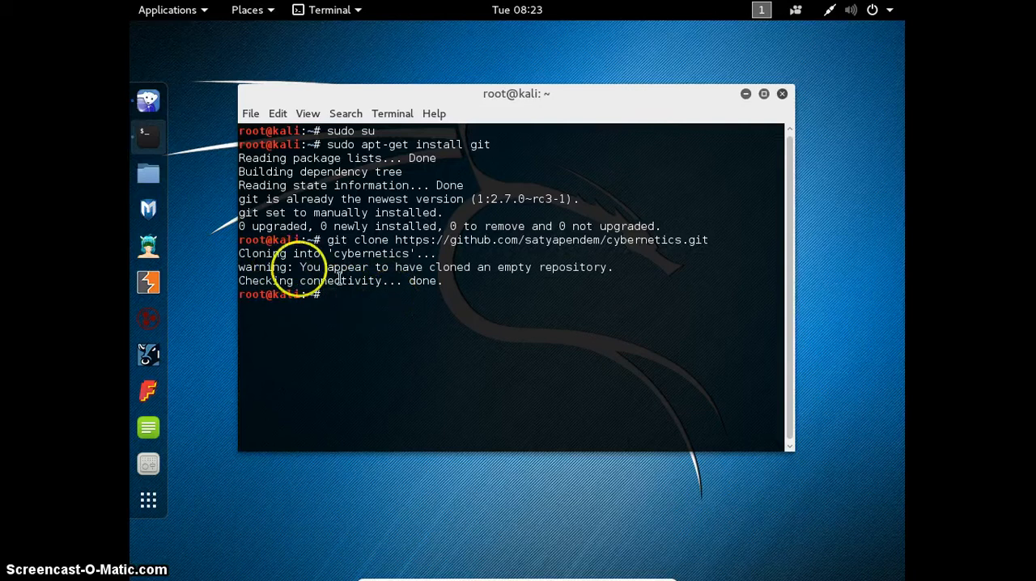
mouse_move(223, 9)
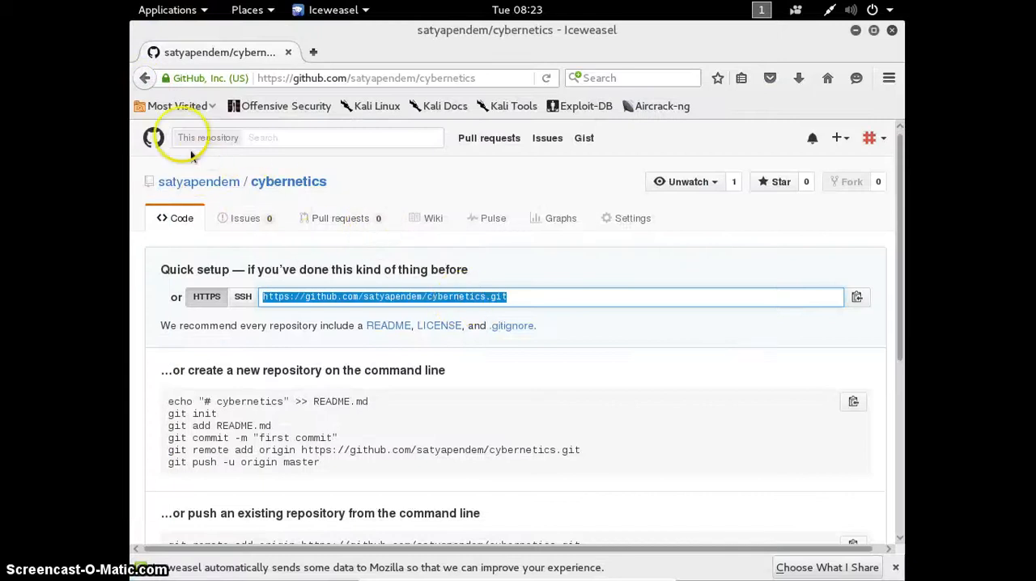
Create repository demo1 with a C .gitignore and copy its clone address
click(144, 78)
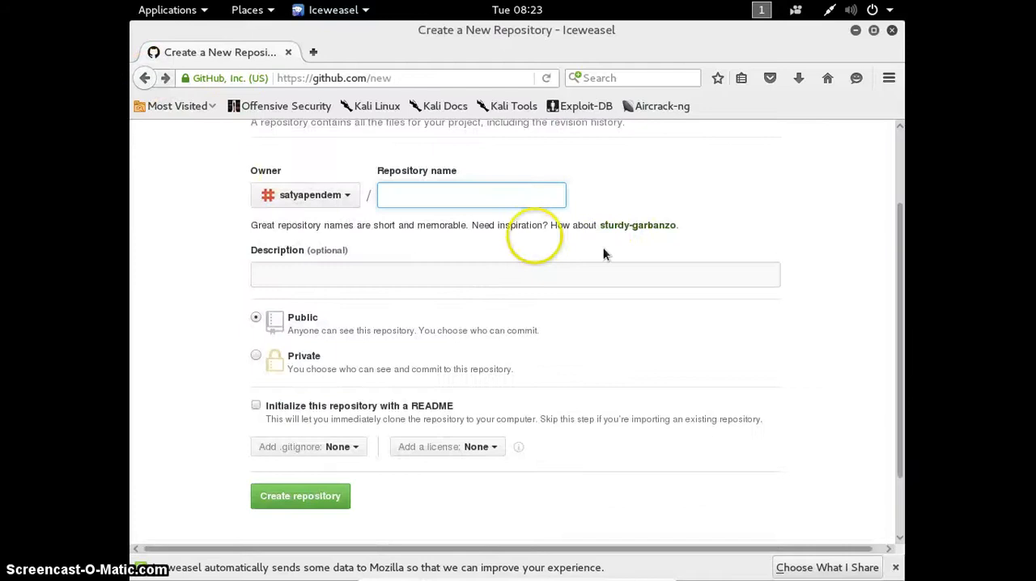
click(473, 194)
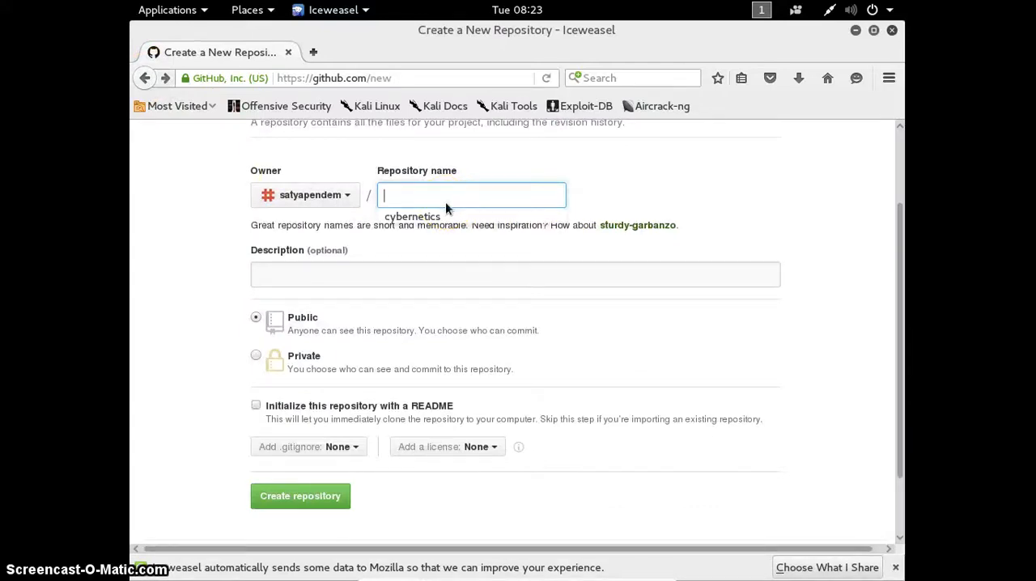
text(demo1)
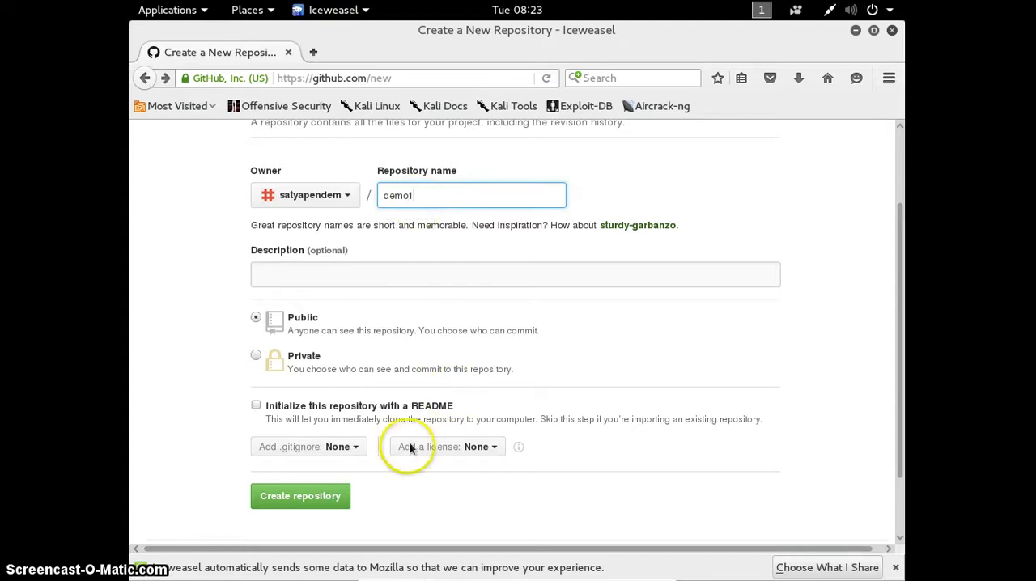
click(308, 447)
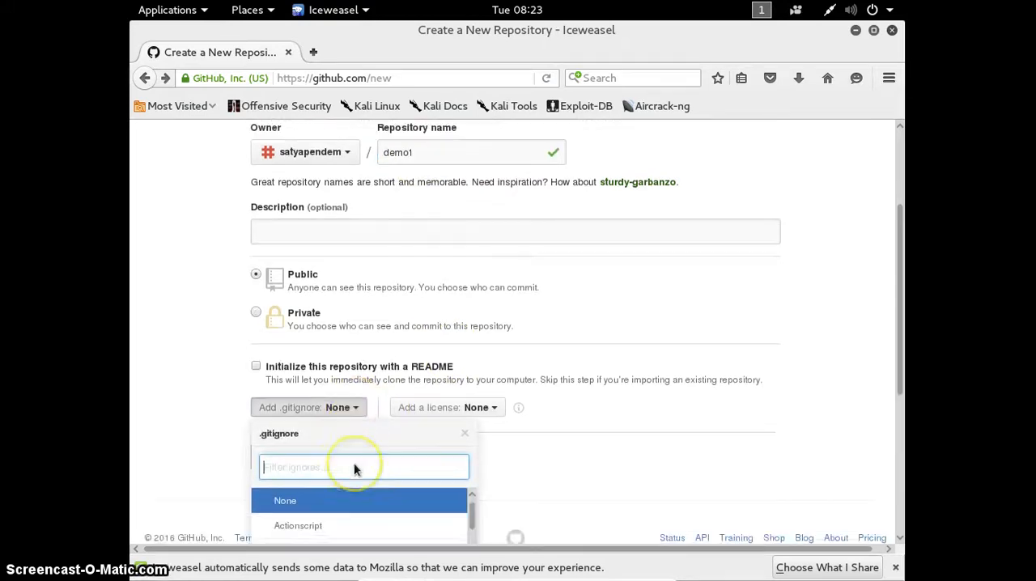
text(c)
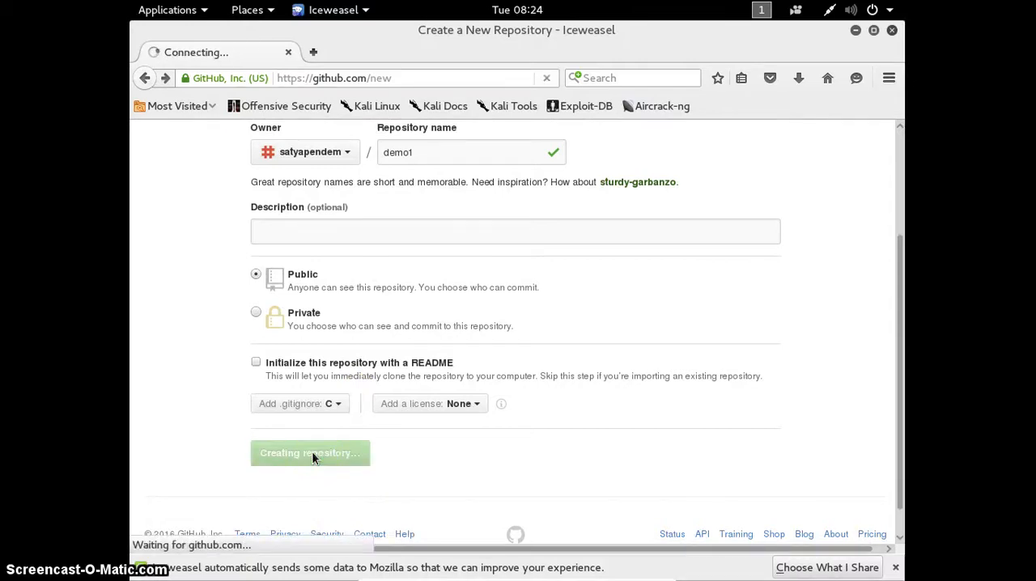
click(311, 453)
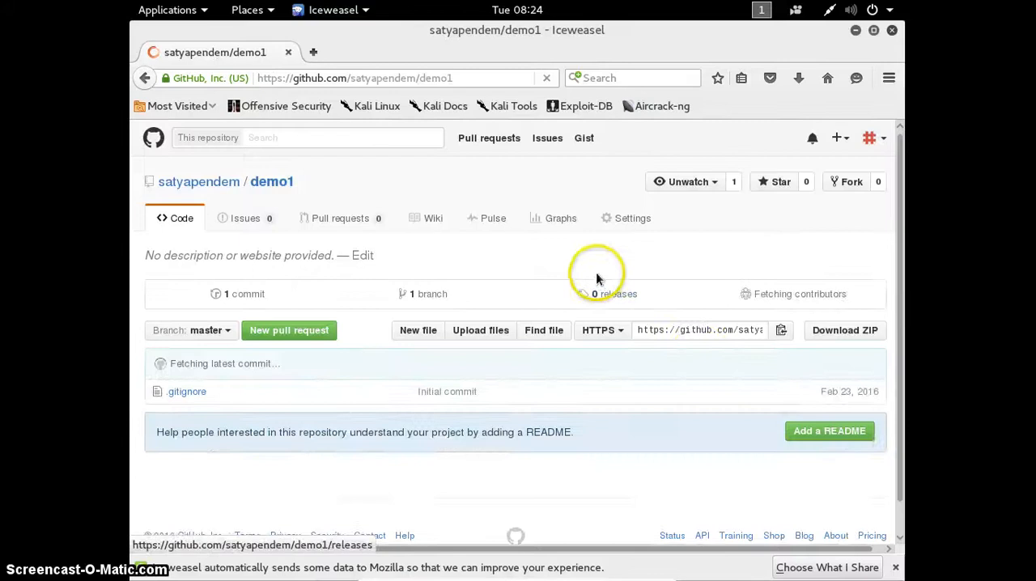
click(697, 330)
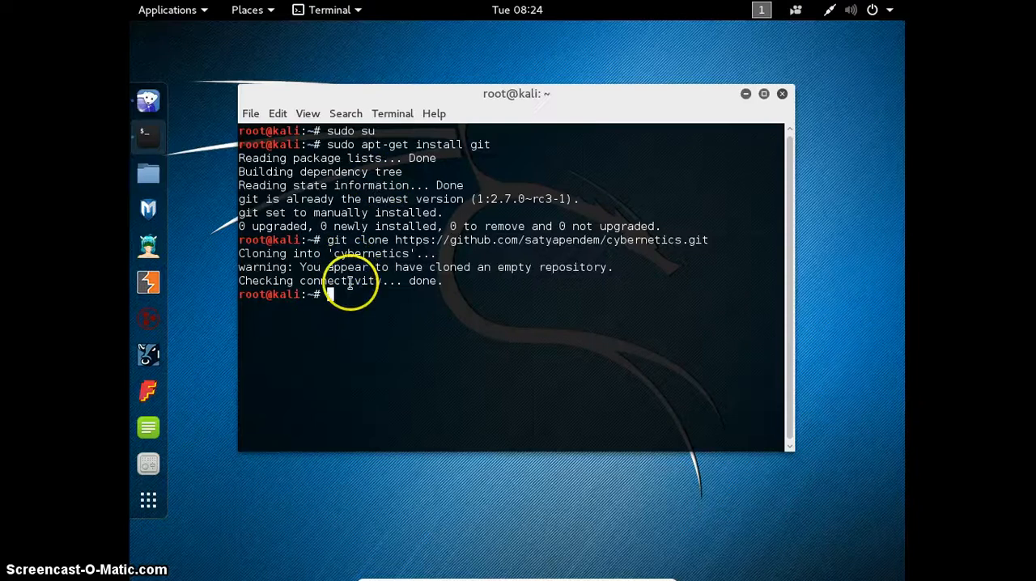
Run git clone with the pasted demo1 repository address
text(git clone https://github.com/satyap)
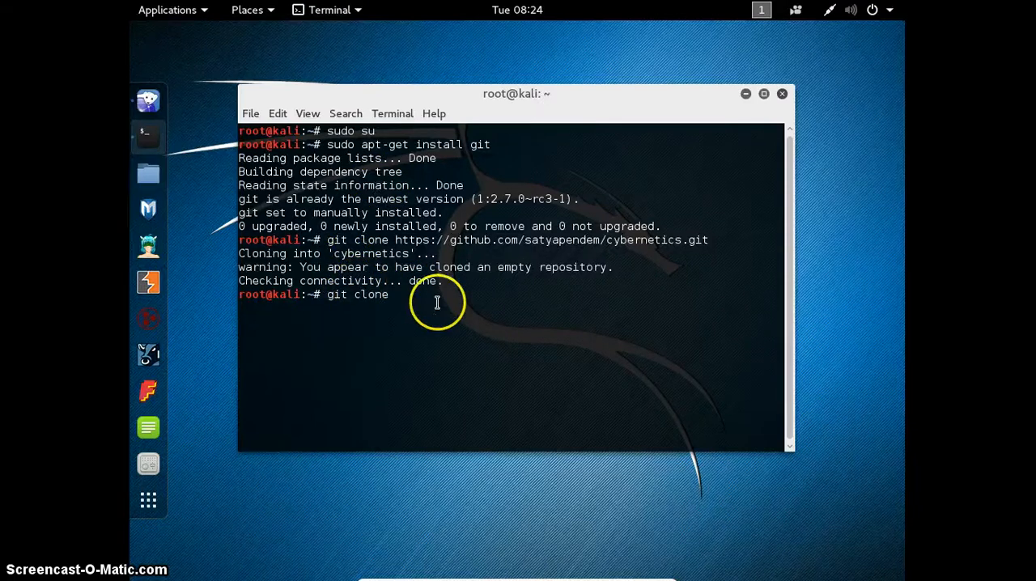
right_click(437, 301)
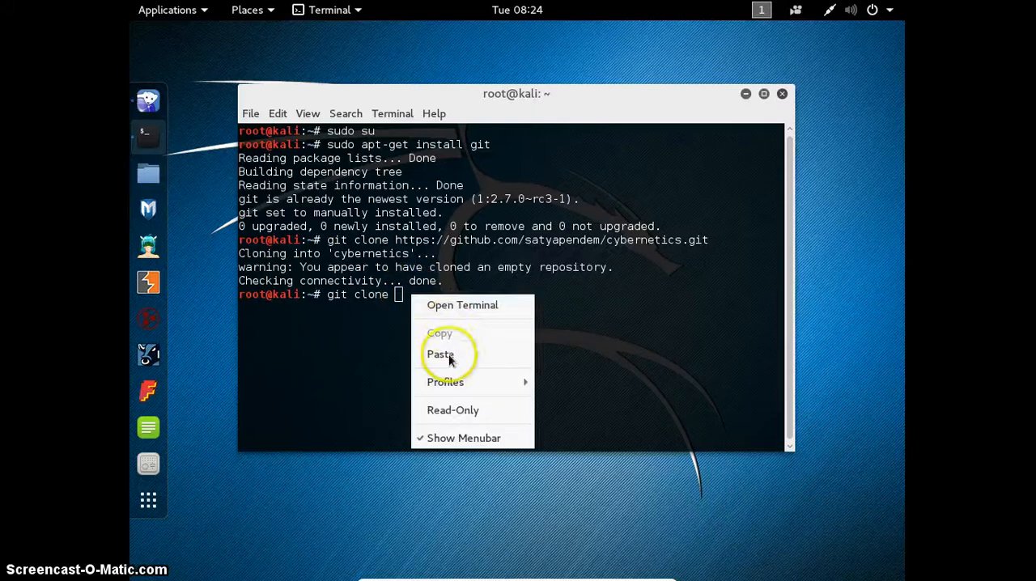
click(440, 355)
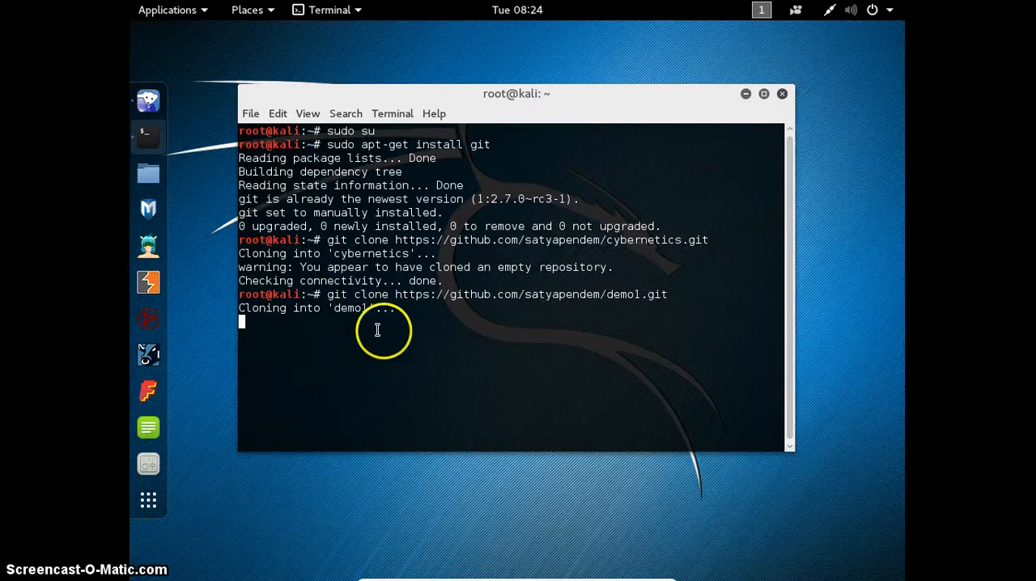
mouse_move(350, 356)
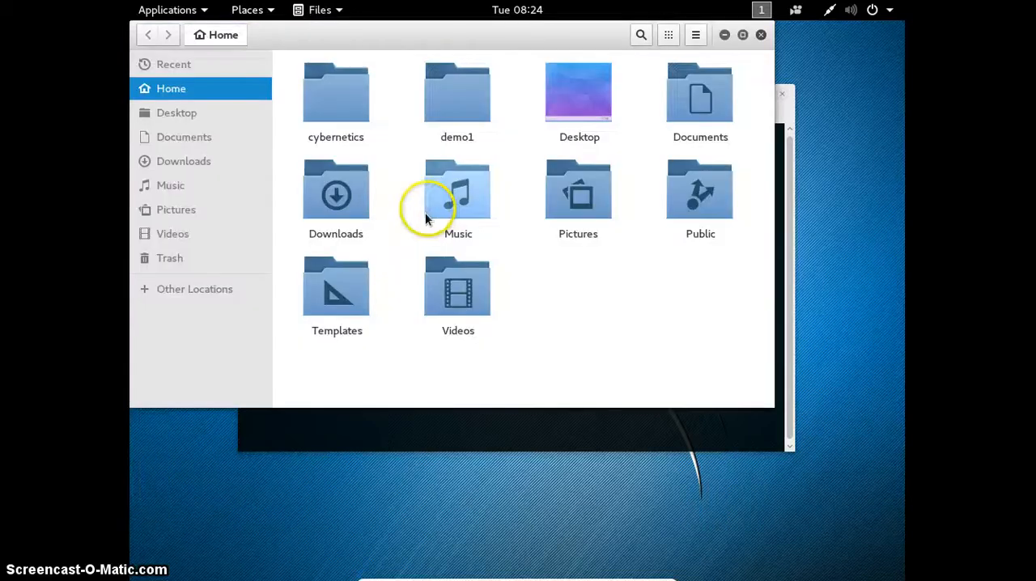
Check the cloned demo1 folder in Home, then browse to the computer's file system
double_click(456, 92)
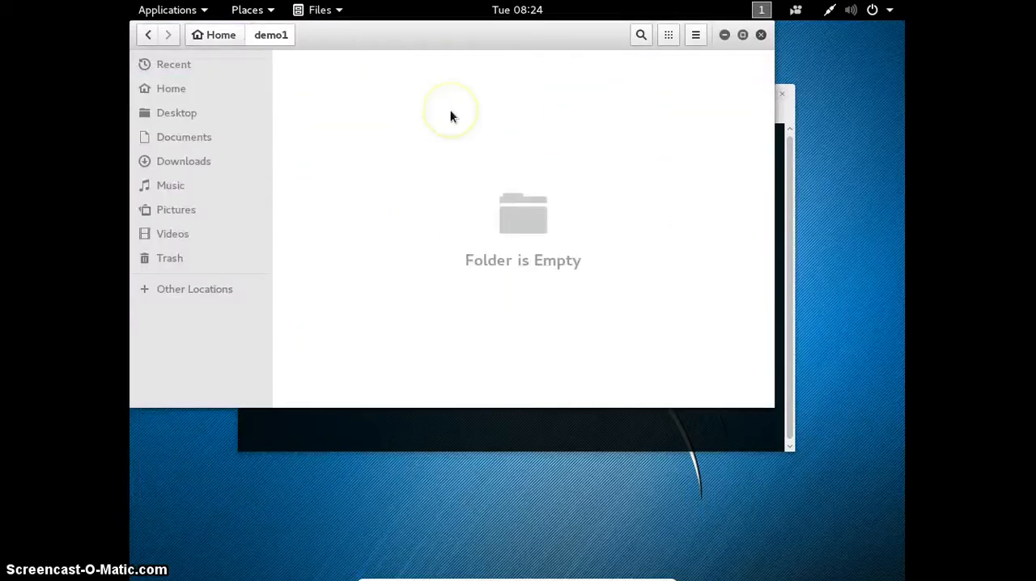
click(171, 89)
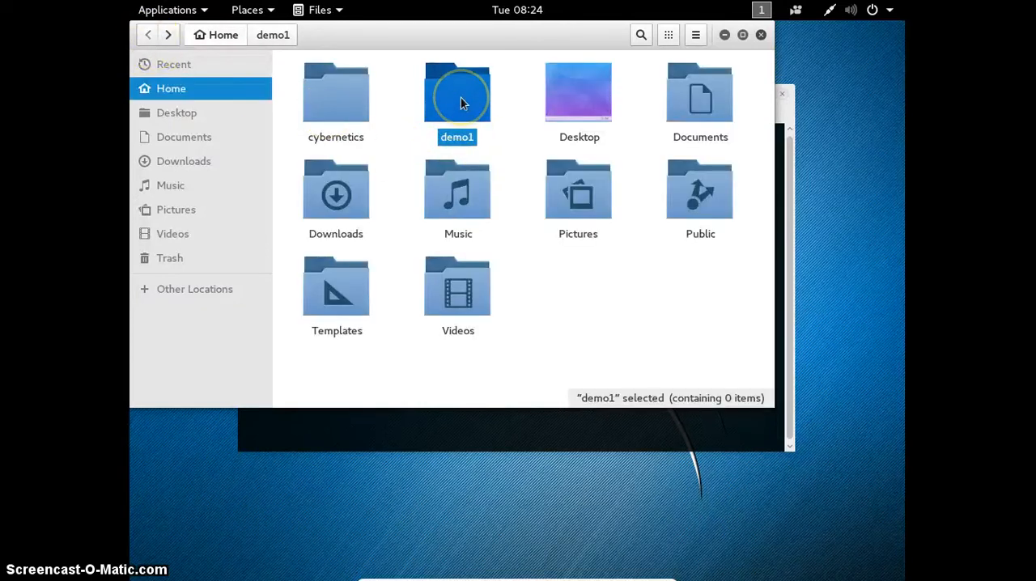
double_click(456, 93)
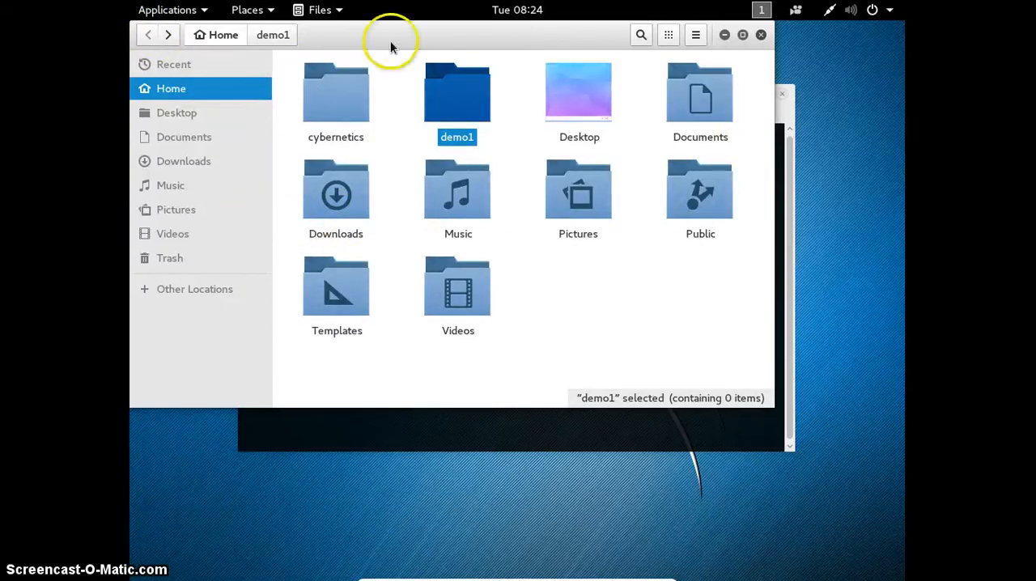
mouse_move(729, 9)
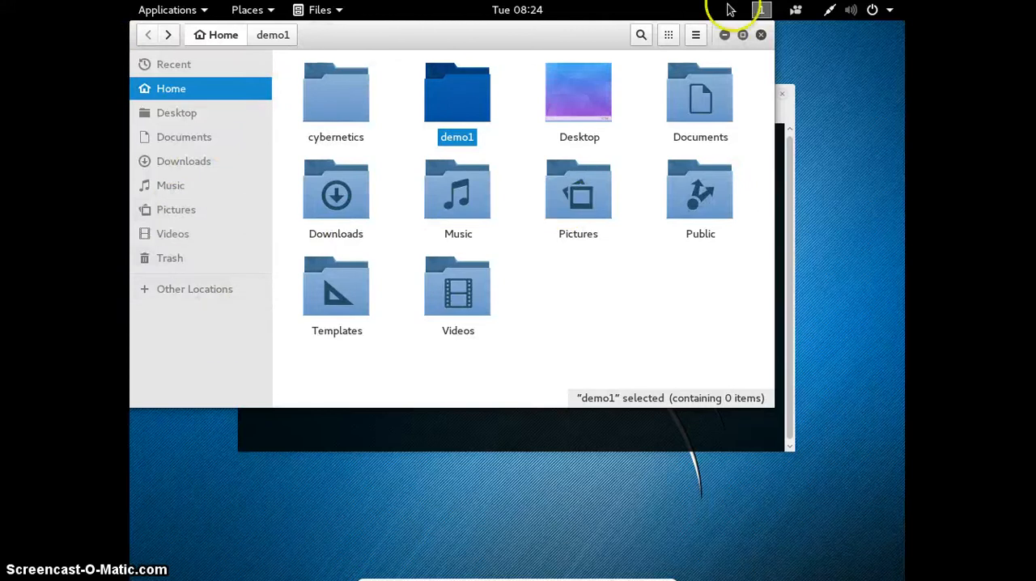
click(248, 10)
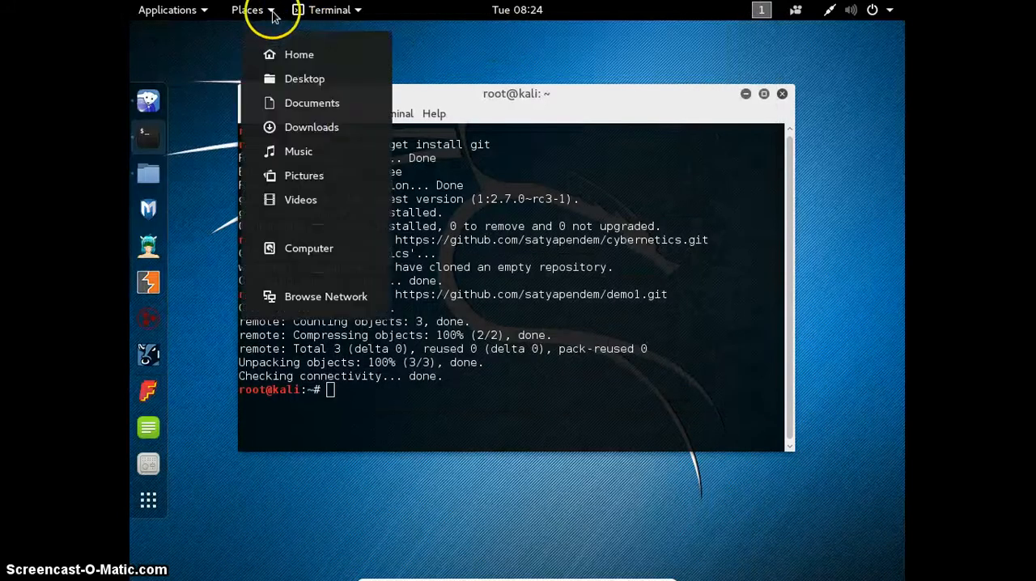
click(246, 10)
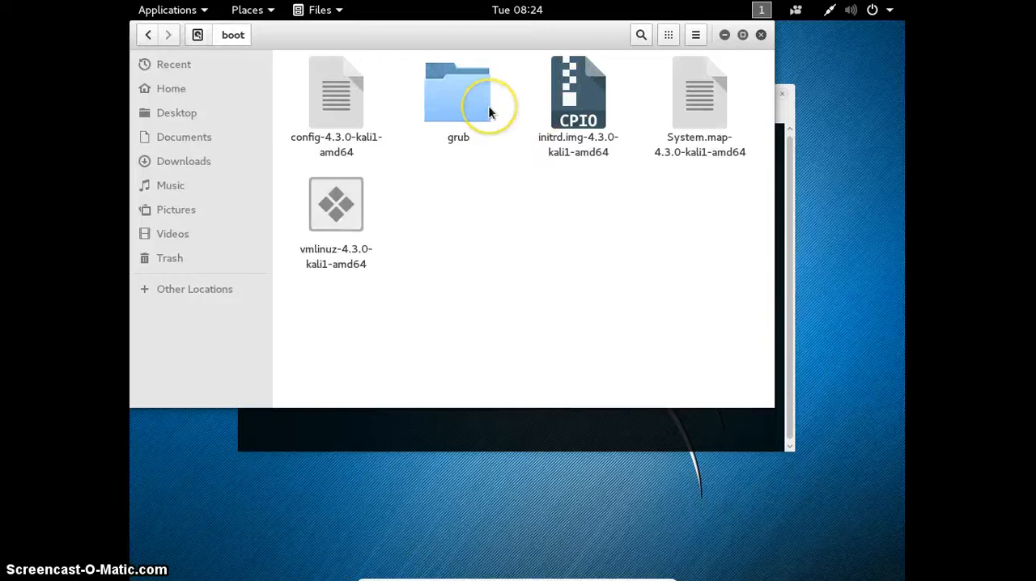
Select grub.cfg, grubenv and unicode.pf2 in /boot/grub and copy them
double_click(458, 93)
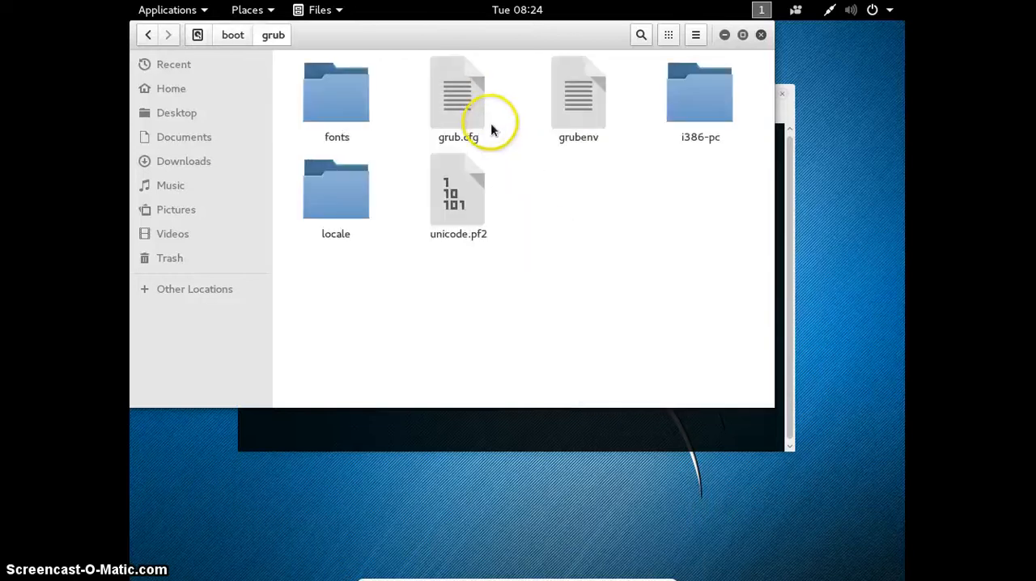
click(458, 94)
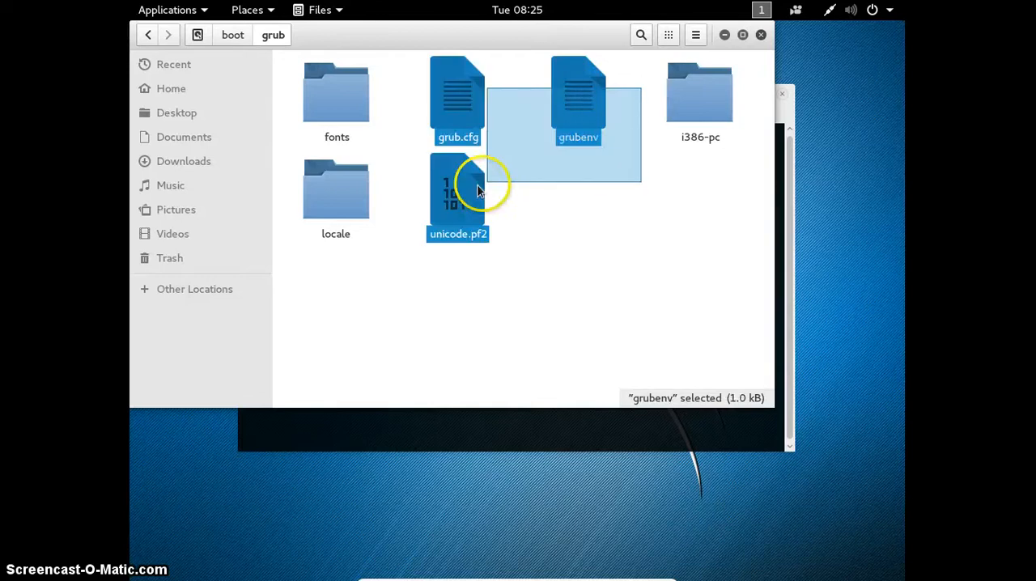
right_click(457, 191)
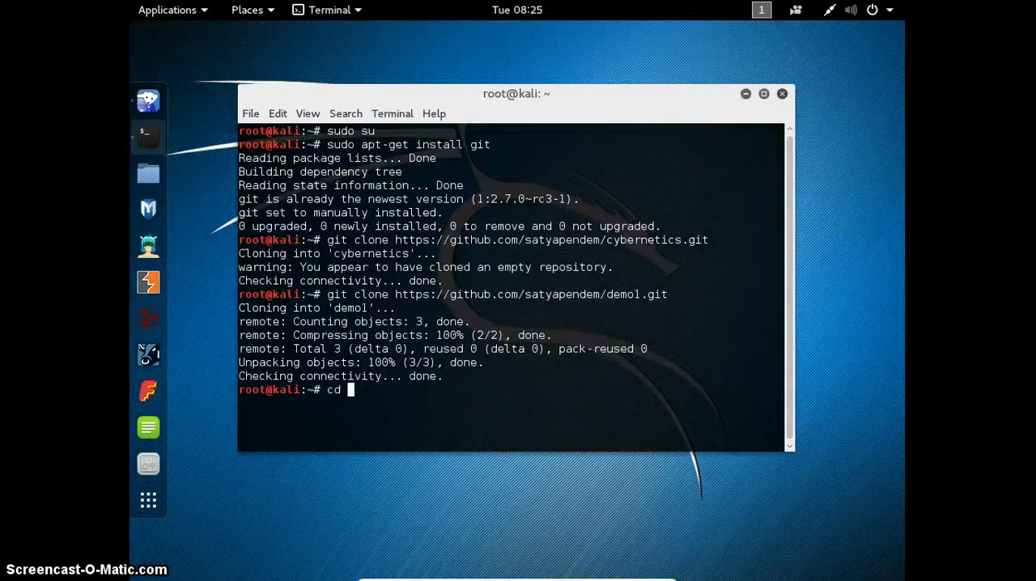
Enter demo1, view git log, and run git status showing grub.cfg, grubenv and unicode.pf2 untracked
text(demo1)
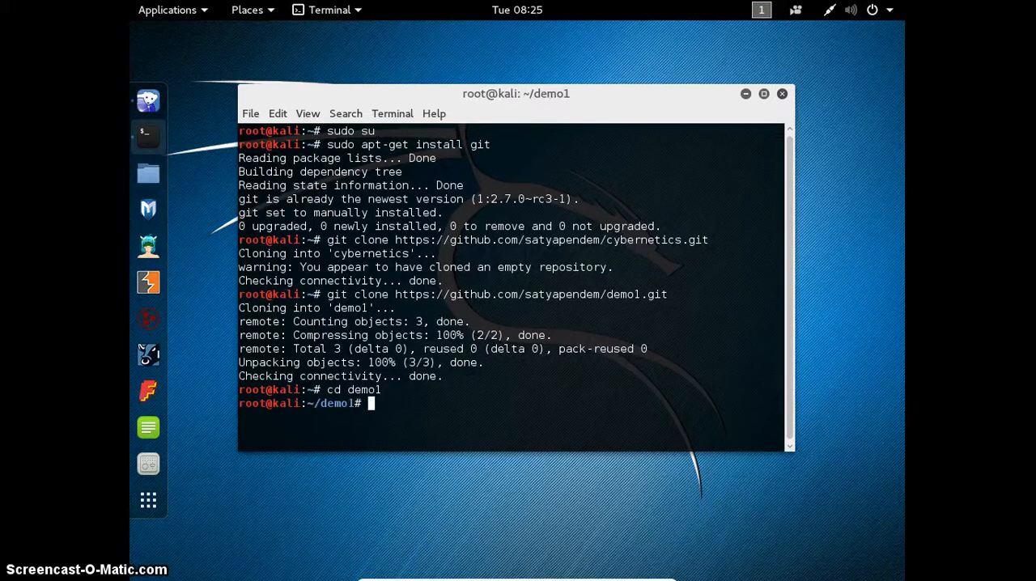
text(git log)
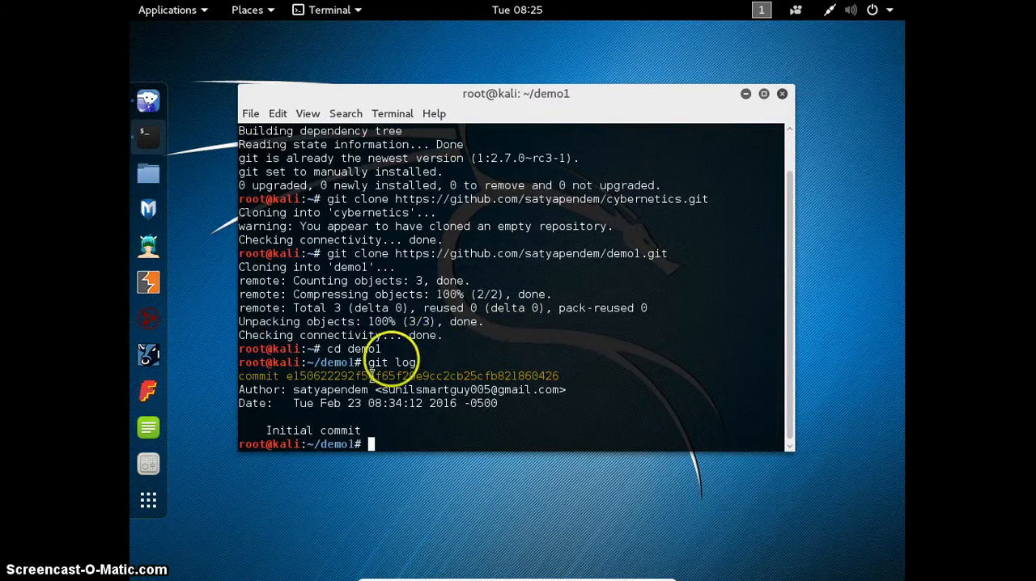
mouse_move(306, 388)
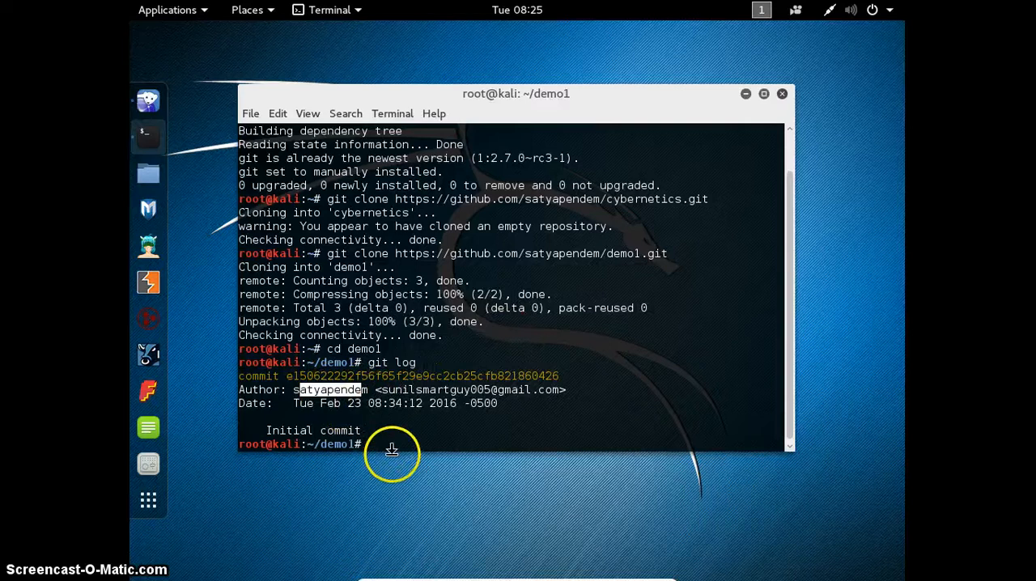
mouse_move(372, 443)
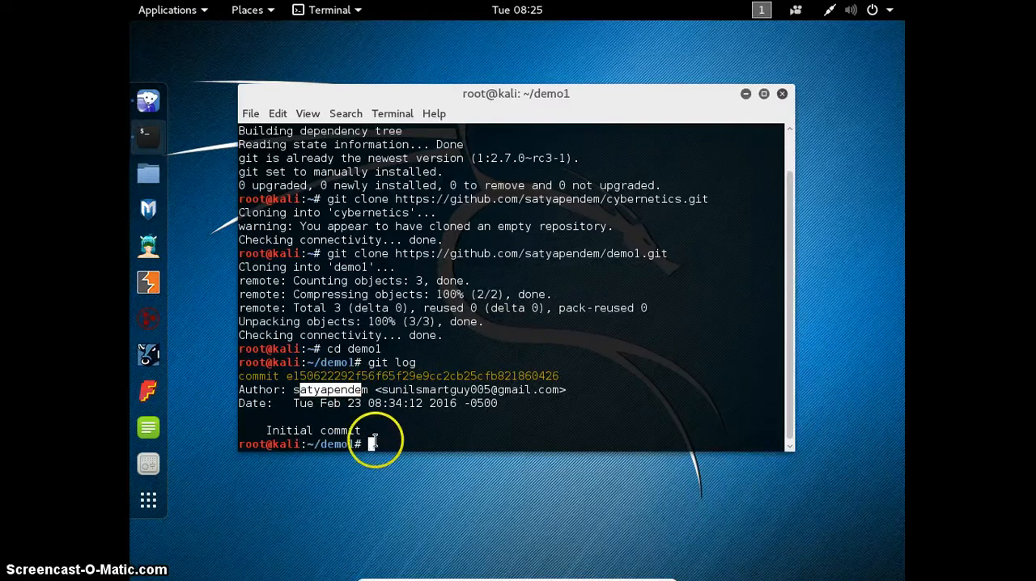
text(git status)
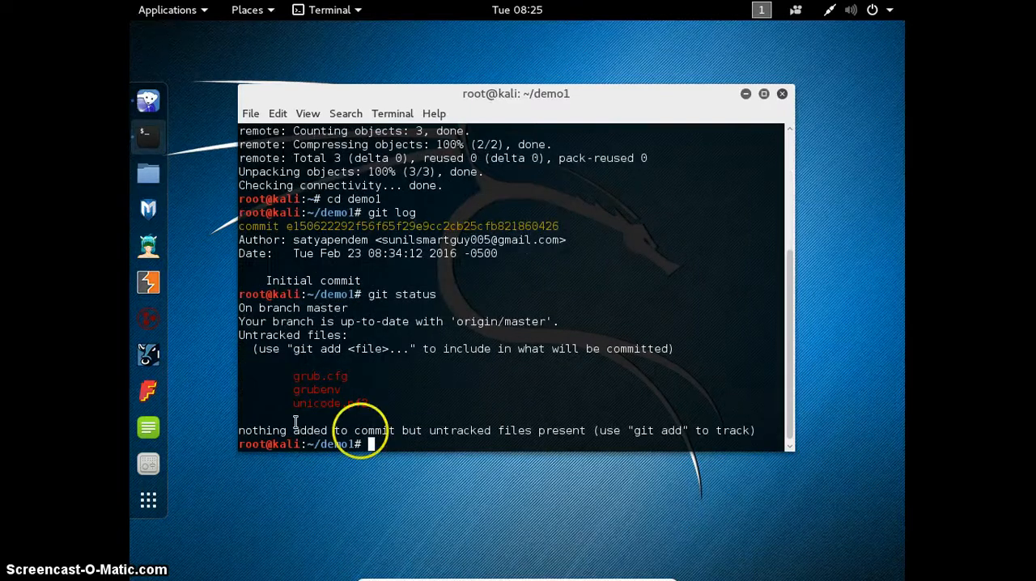
drag(295, 375, 370, 403)
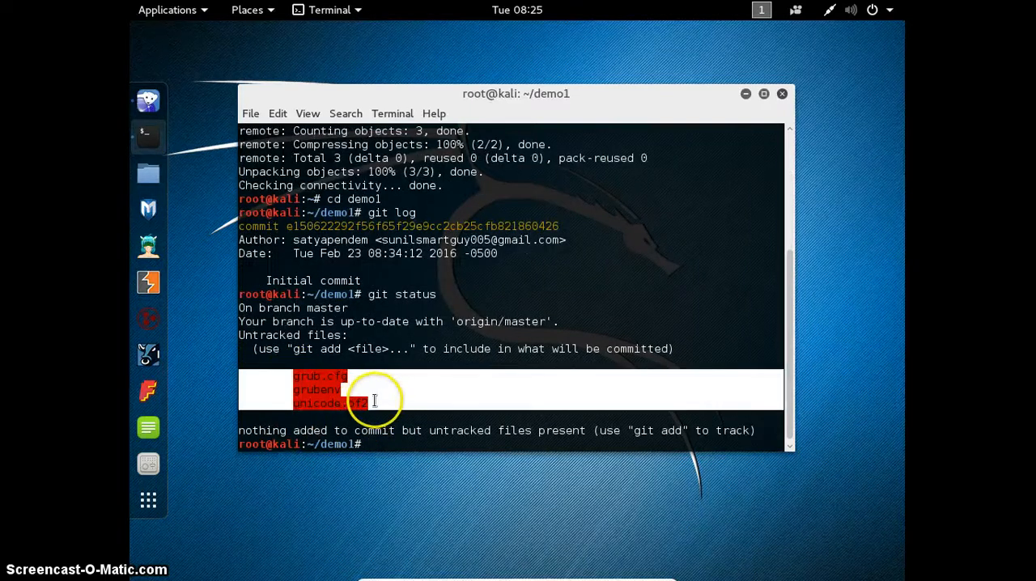
Begin the git add . command to stage the three untracked grub files
text(a)
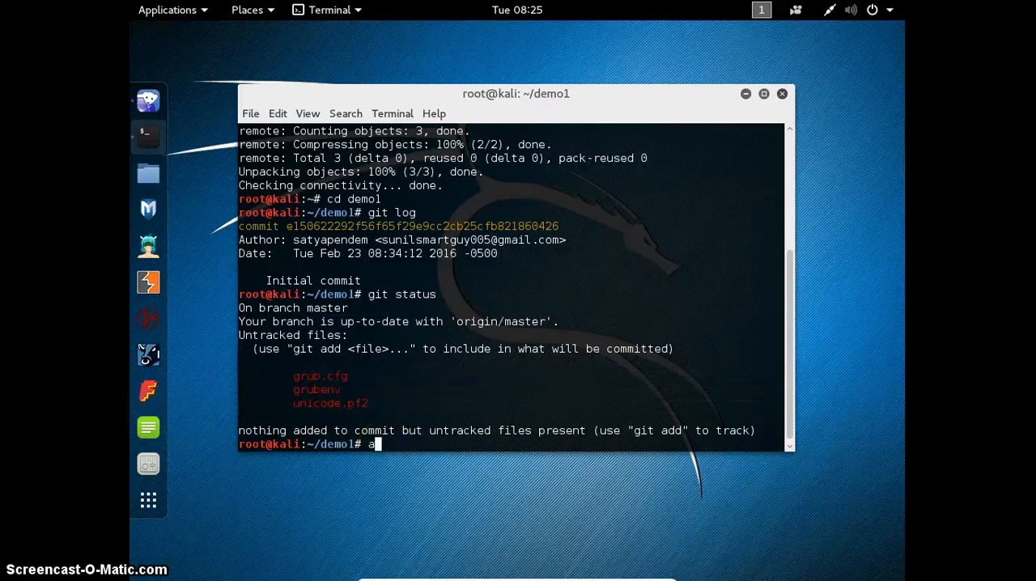
text(git)
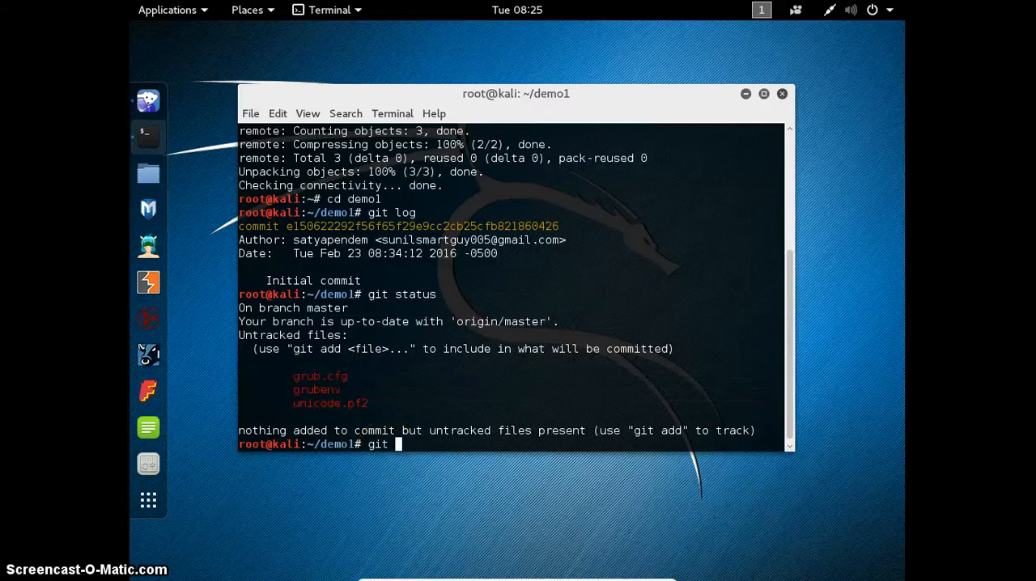
text(add .)
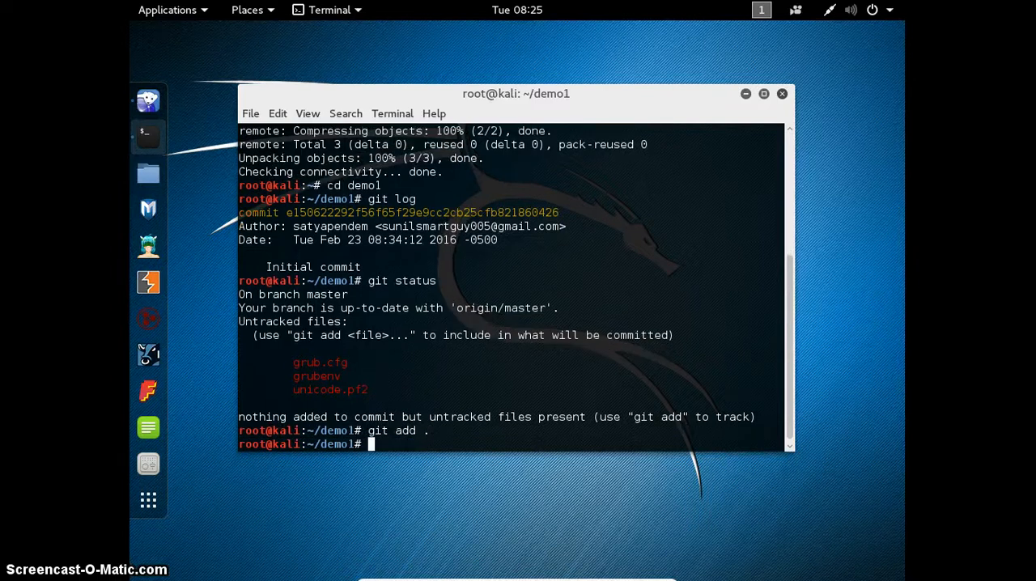
Run git status confirming the three grub files are staged for commit
text(git status)
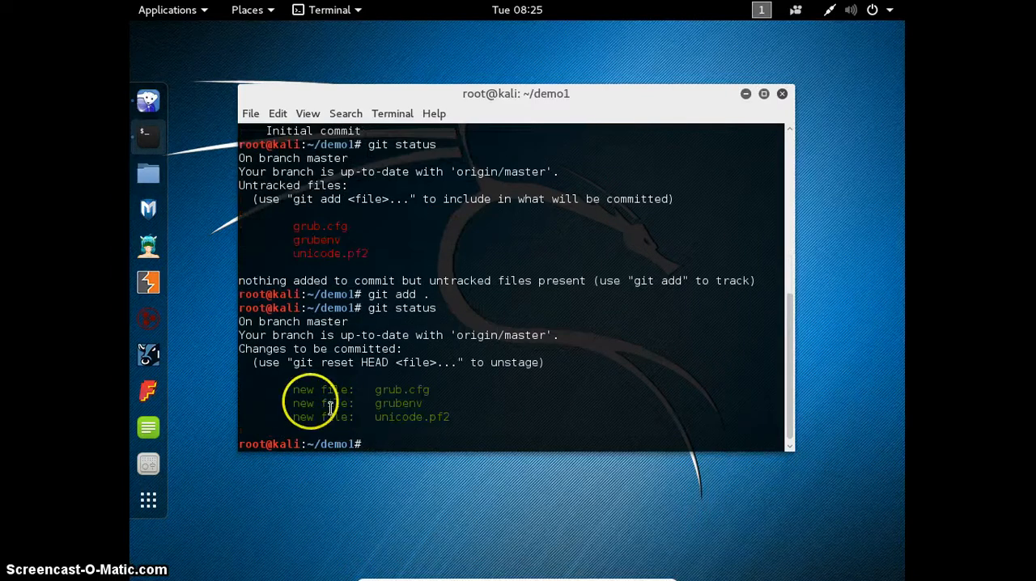
drag(291, 389, 449, 421)
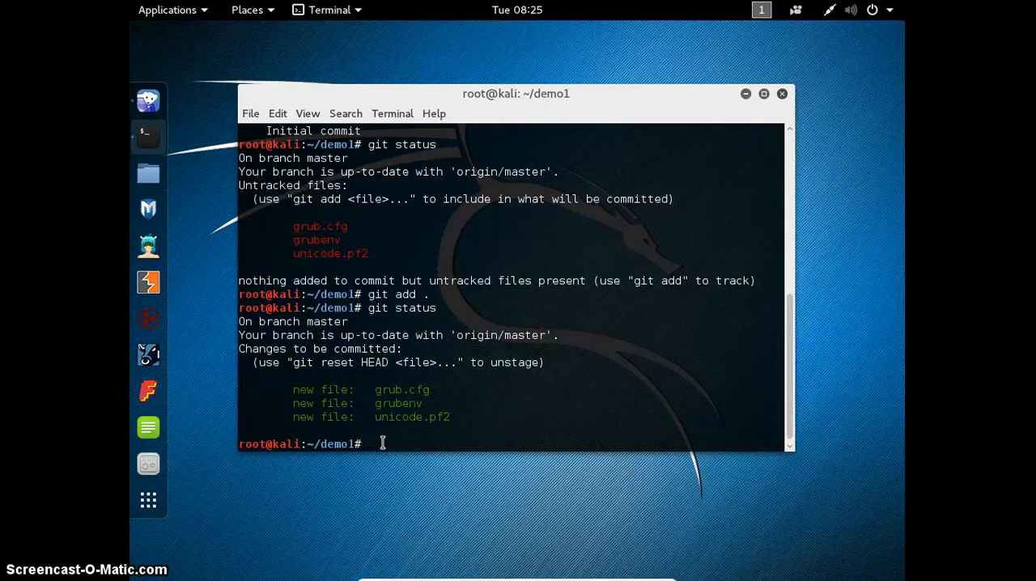
text(git c)
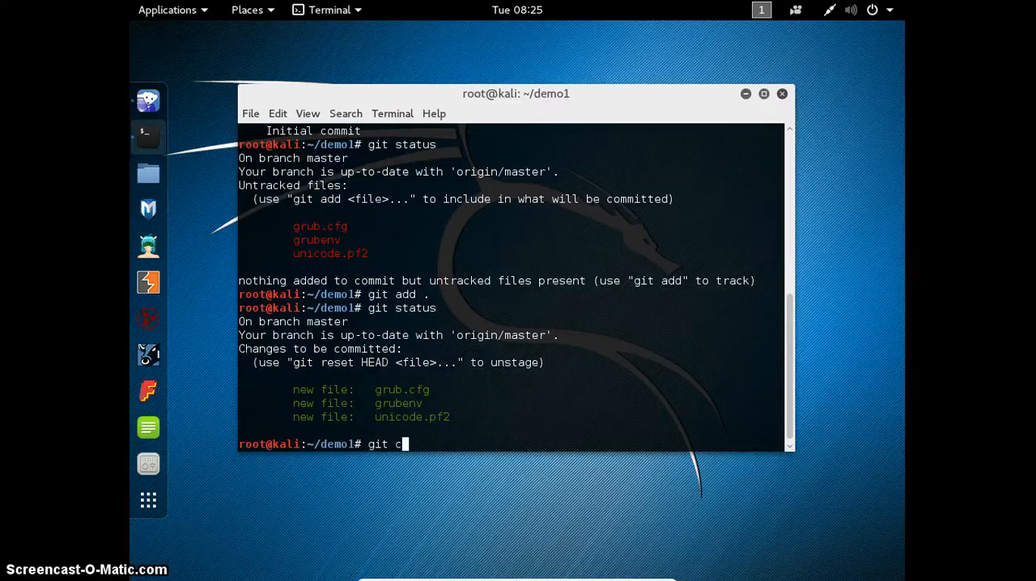
text(omii)
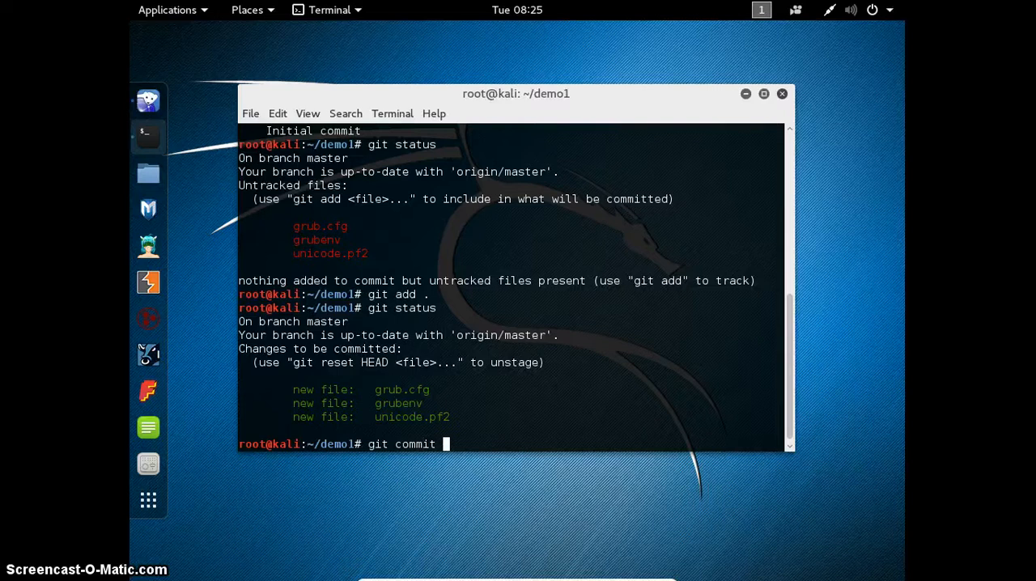
Commit the staged grub files with the message "updted"
text(-m ")
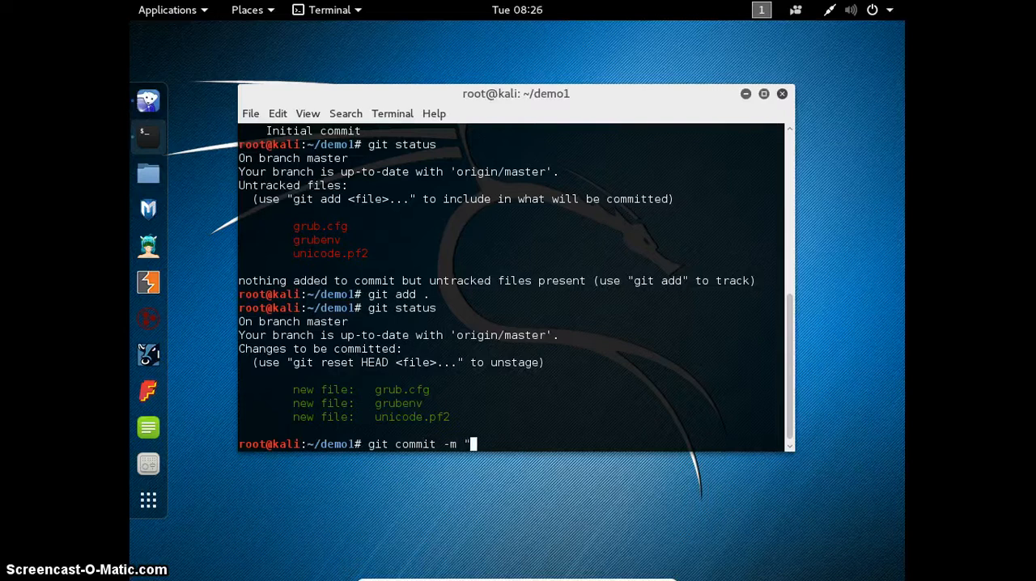
text(updted)
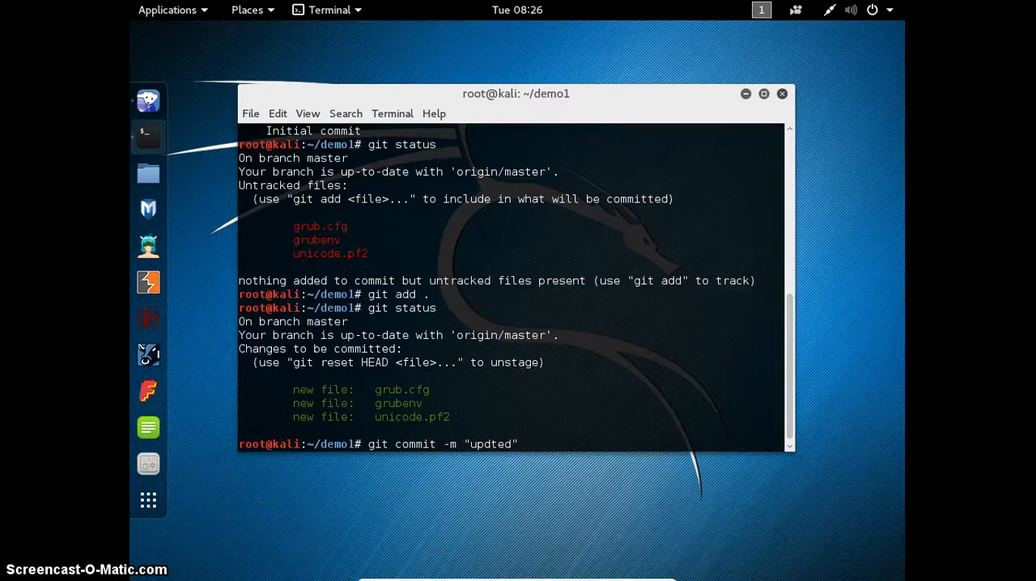
key(Return)
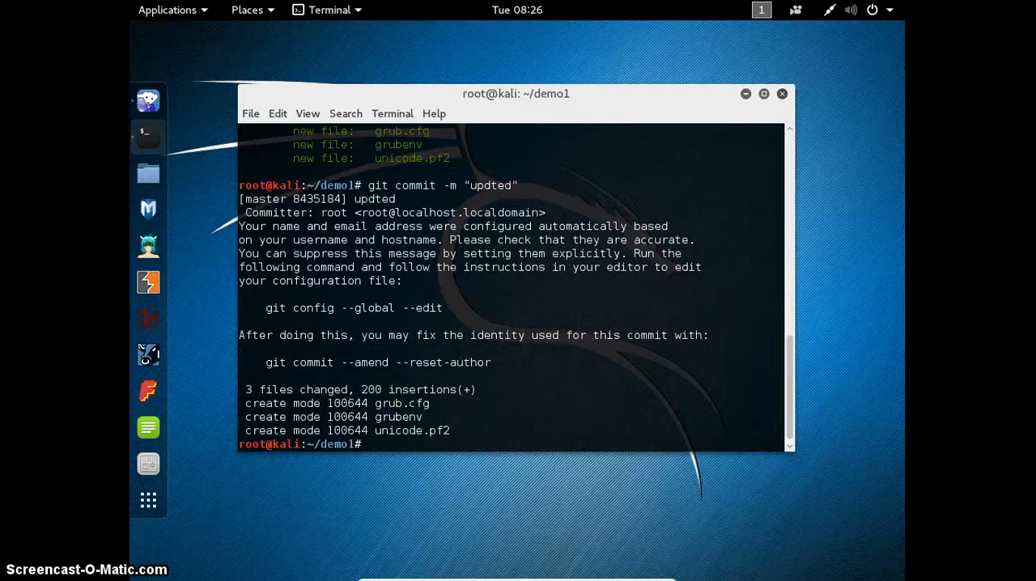
text(git add .)
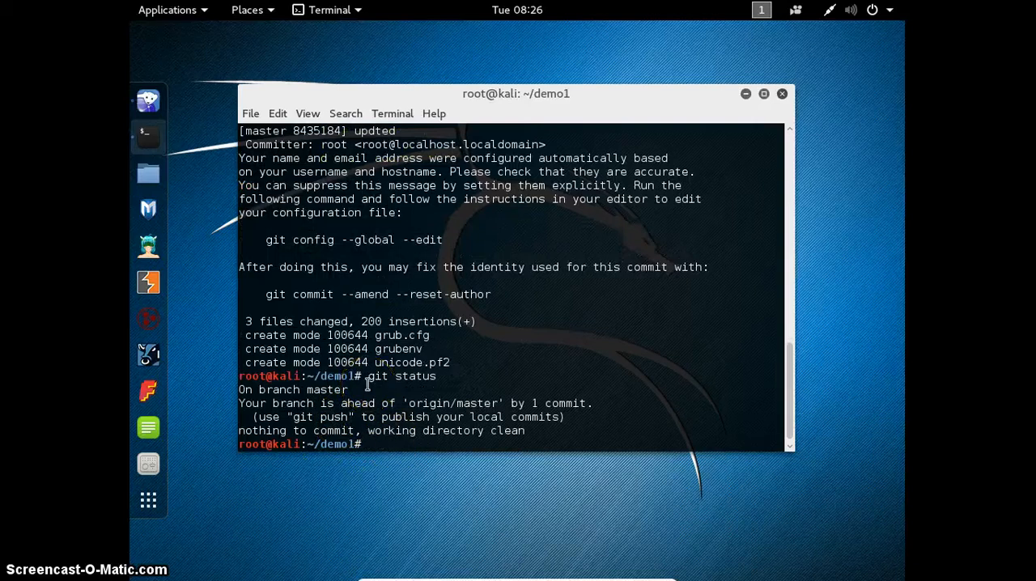
Run git push and submit the GitHub username satyape to push demo1 to master
text(git)
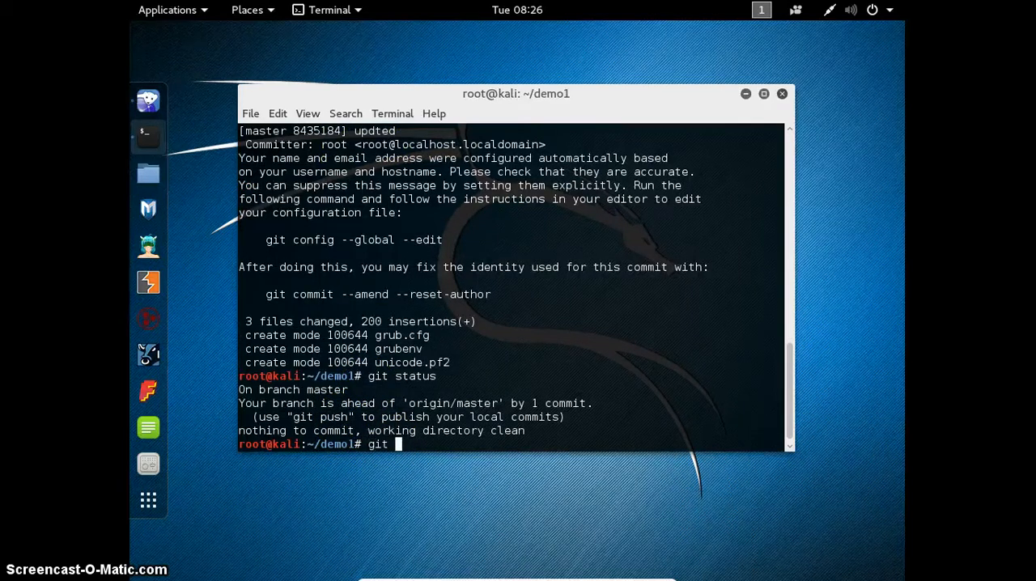
text(push)
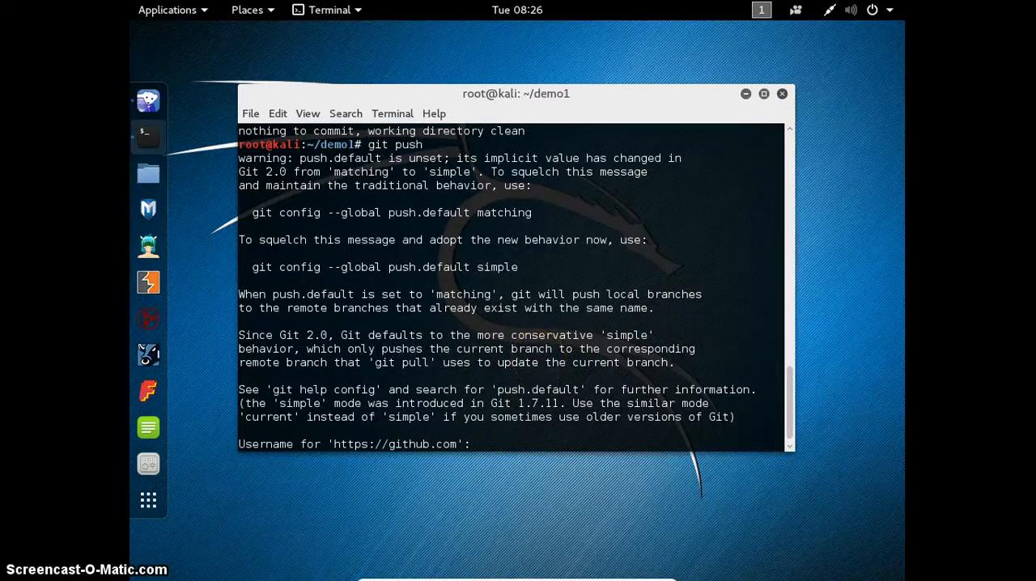
text(satyape)
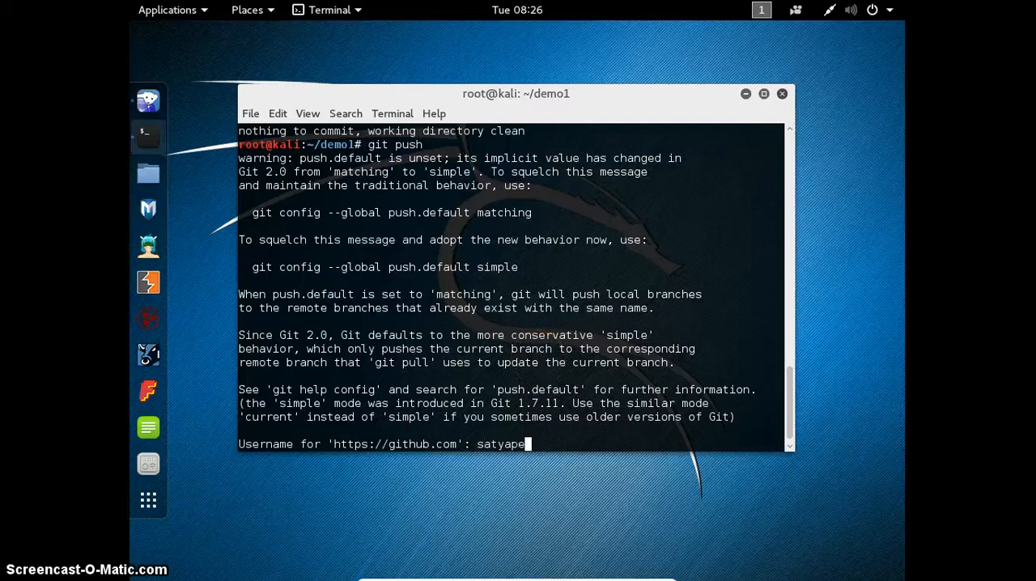
key(Return)
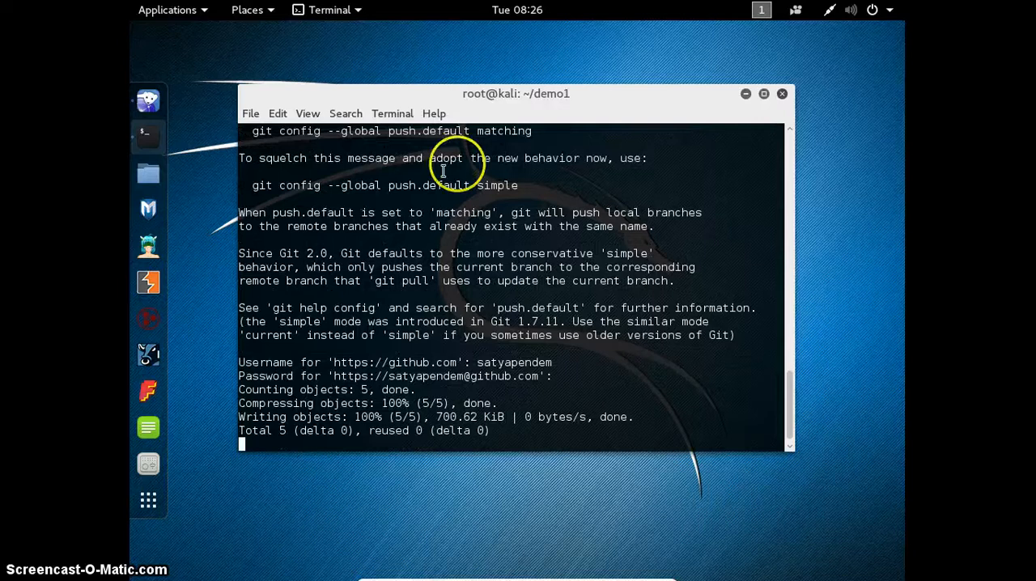
mouse_move(550, 362)
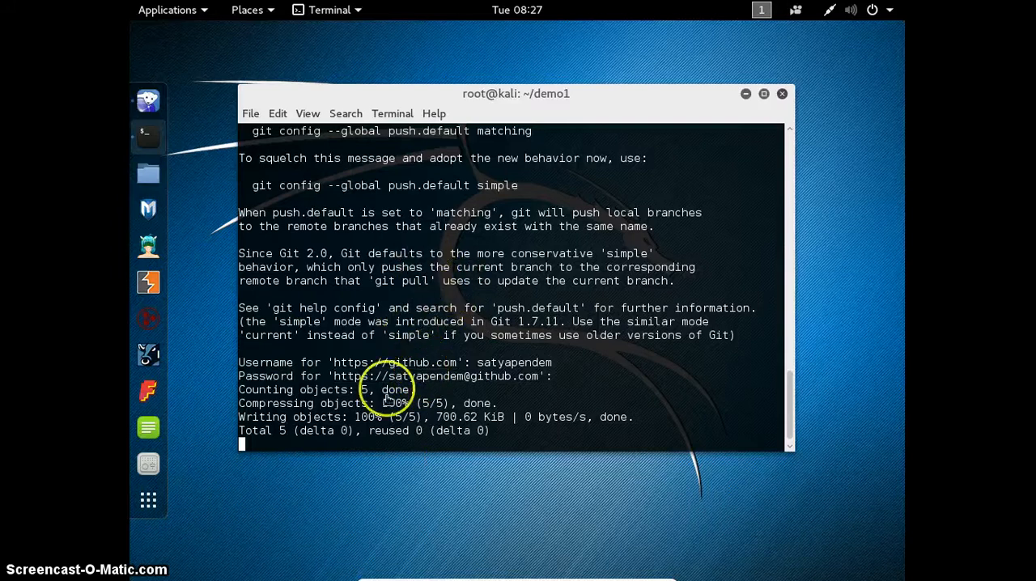
mouse_move(483, 449)
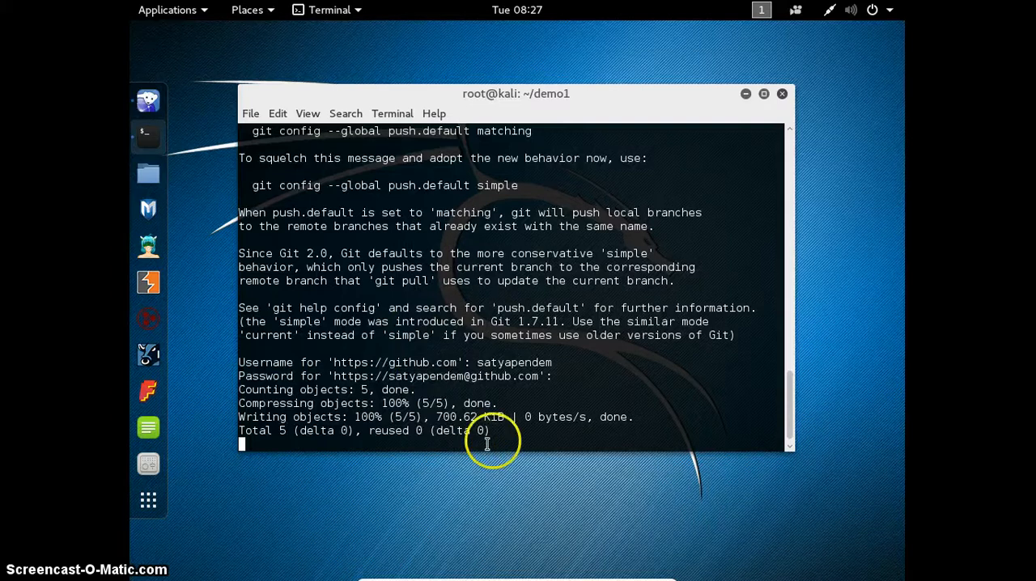
mouse_move(411, 427)
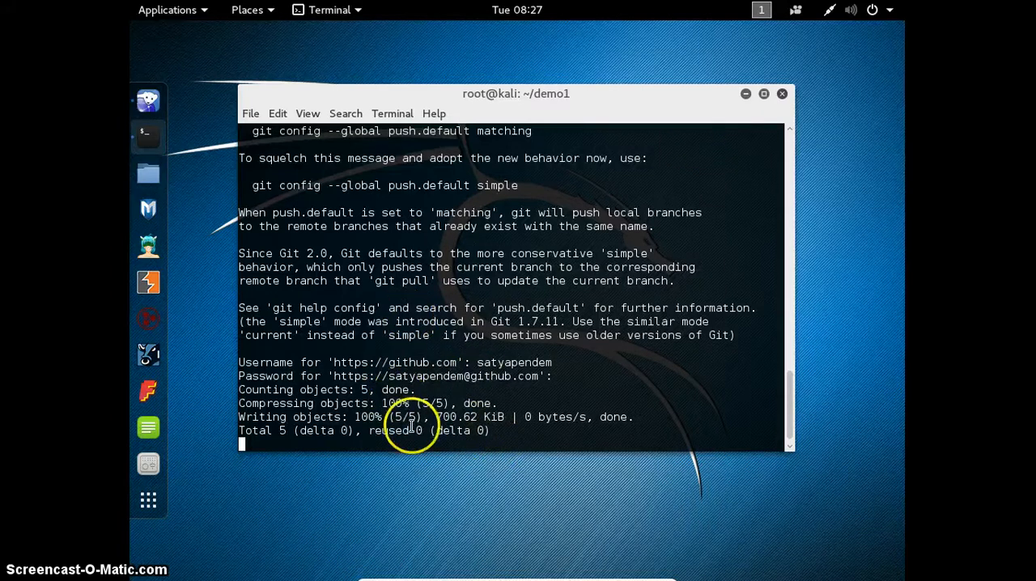
mouse_move(489, 446)
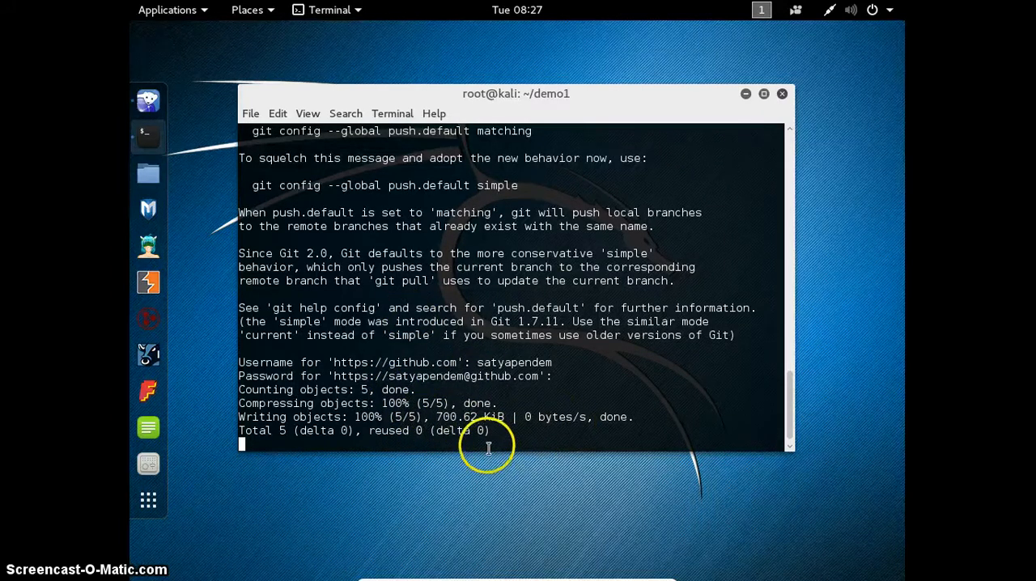
mouse_move(434, 375)
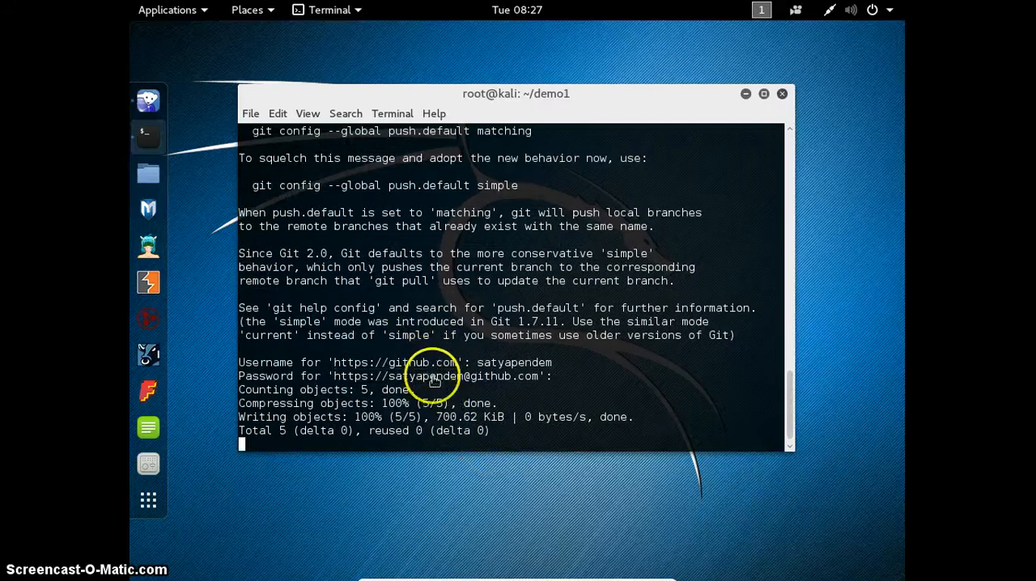
mouse_move(591, 217)
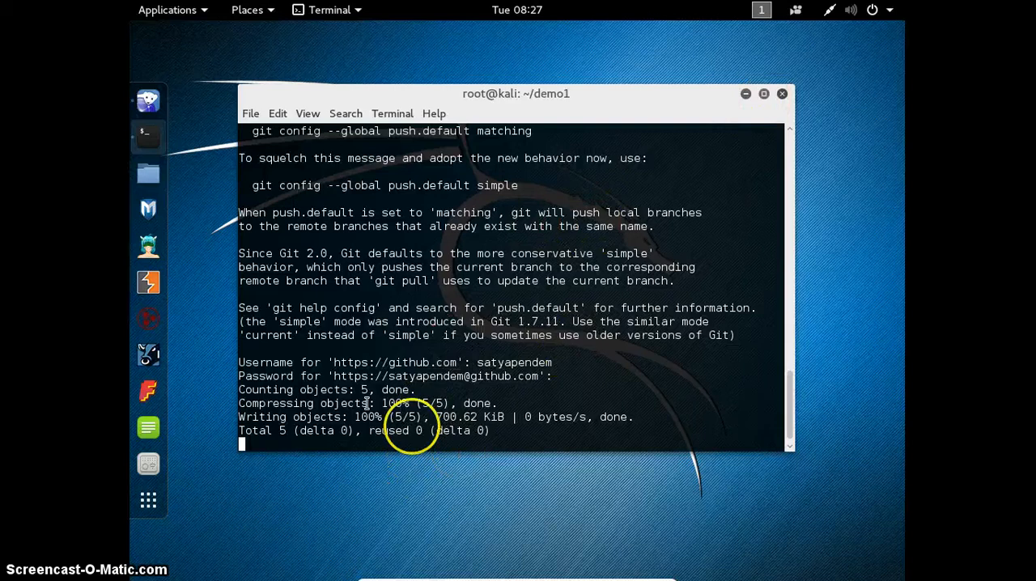
mouse_move(149, 100)
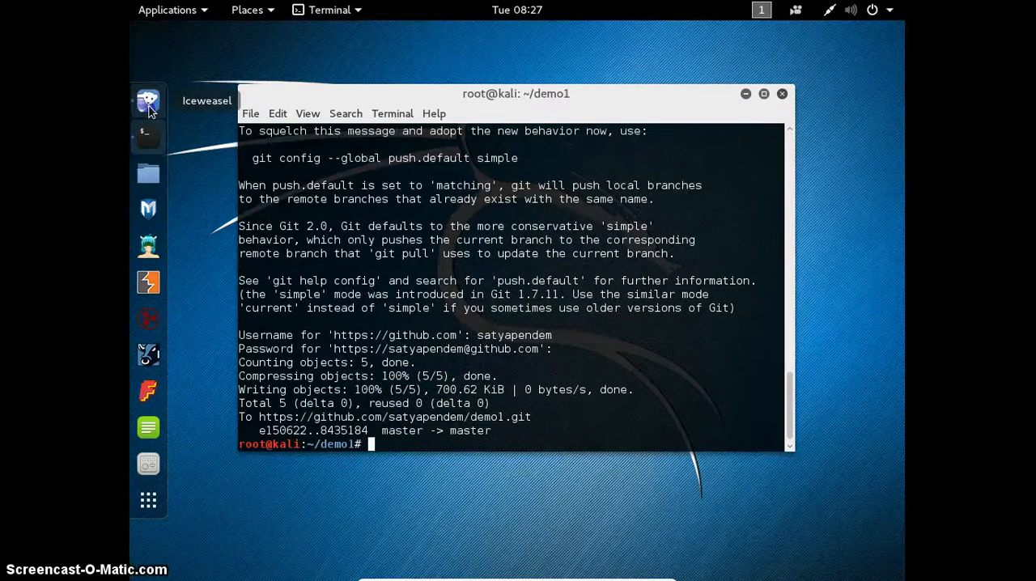
View the demo1 GitHub page in Iceweasel listing two commits and the three grub files
click(149, 100)
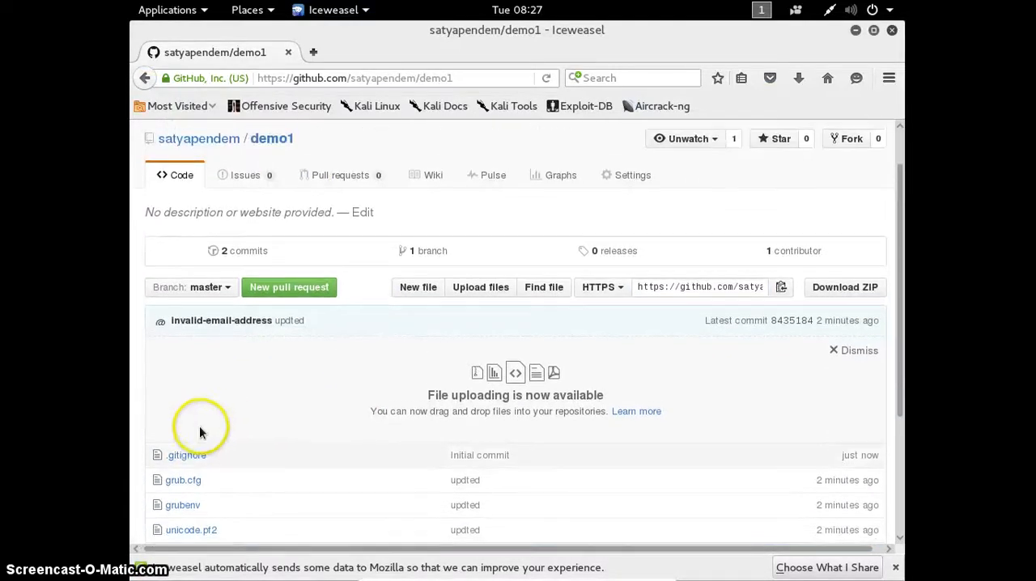
scroll(down, 3)
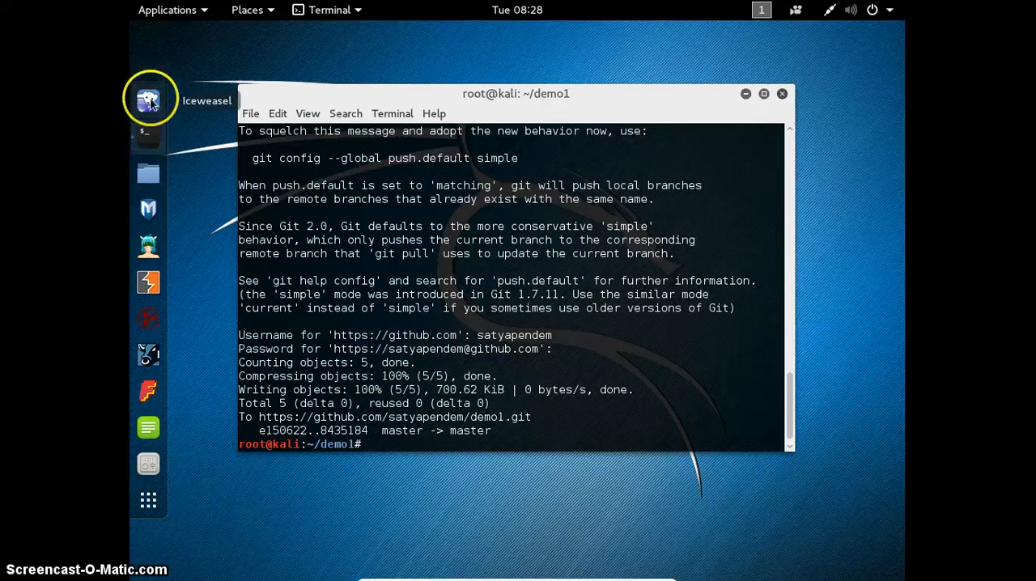
click(149, 97)
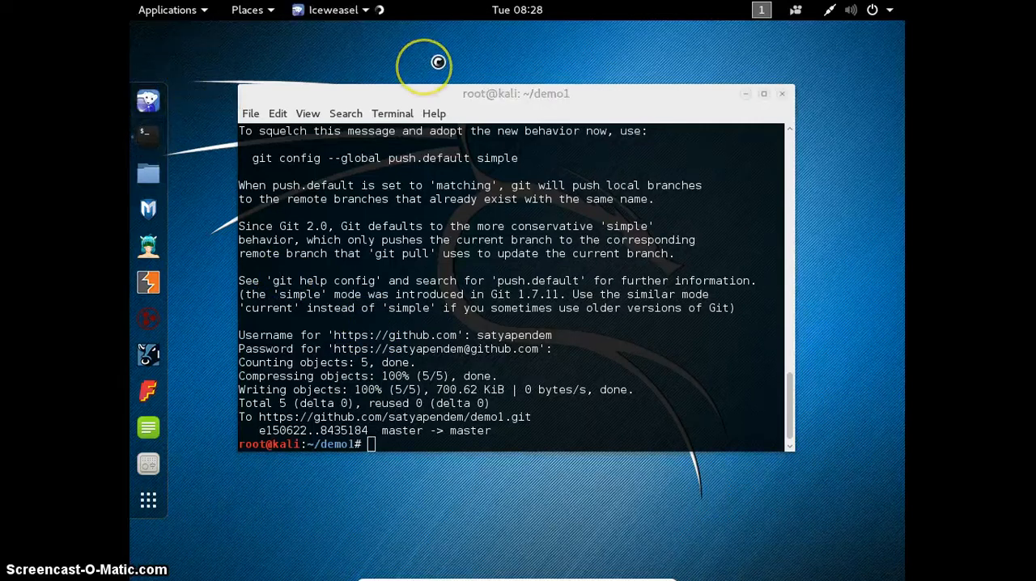